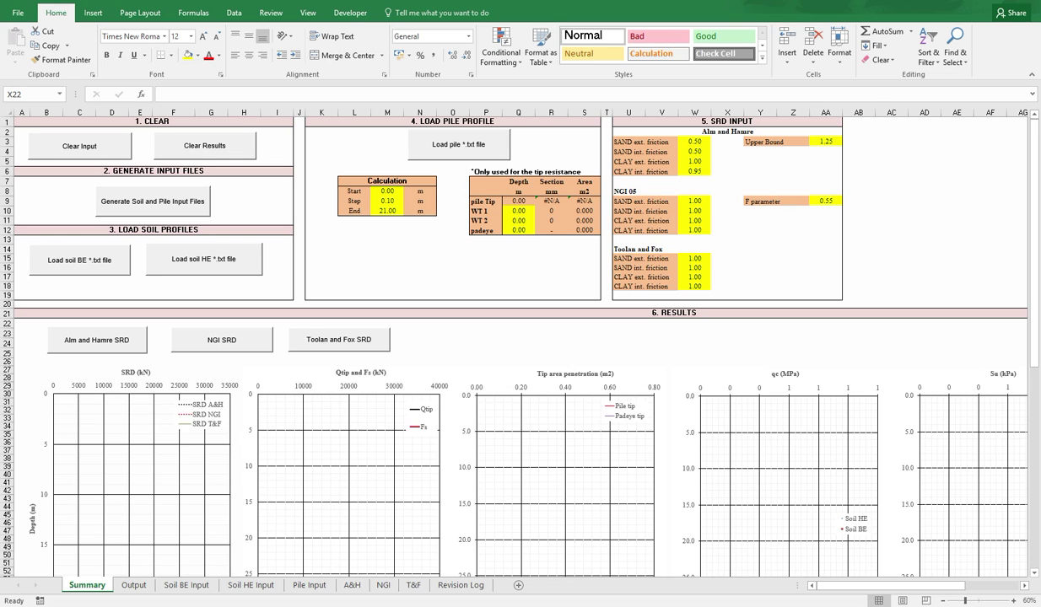
Step: Start 'Generate Soil and Pile Input Files', bringing up a file picker in C:\SRD\example
left_click(727, 324)
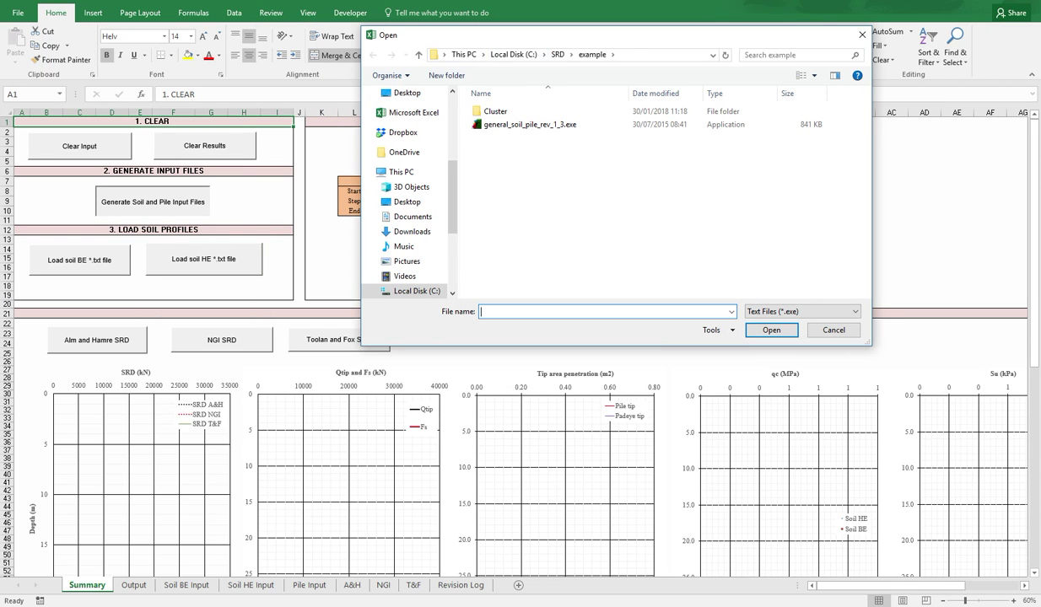
Step: Cancel the file picker and show the C:\SRD\example folder in File Explorer
left_click(530, 124)
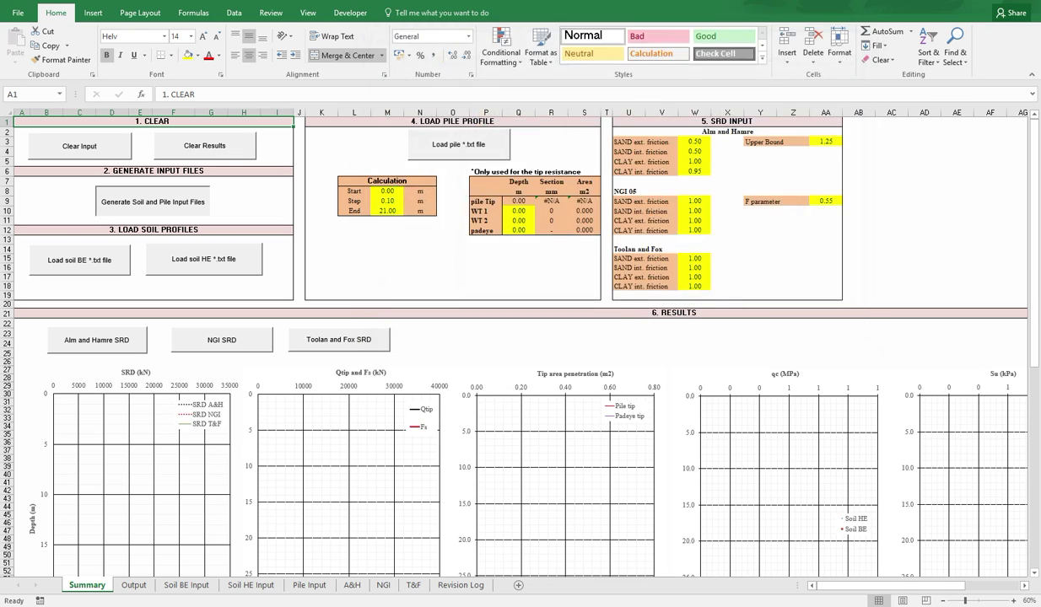
left_click(153, 202)
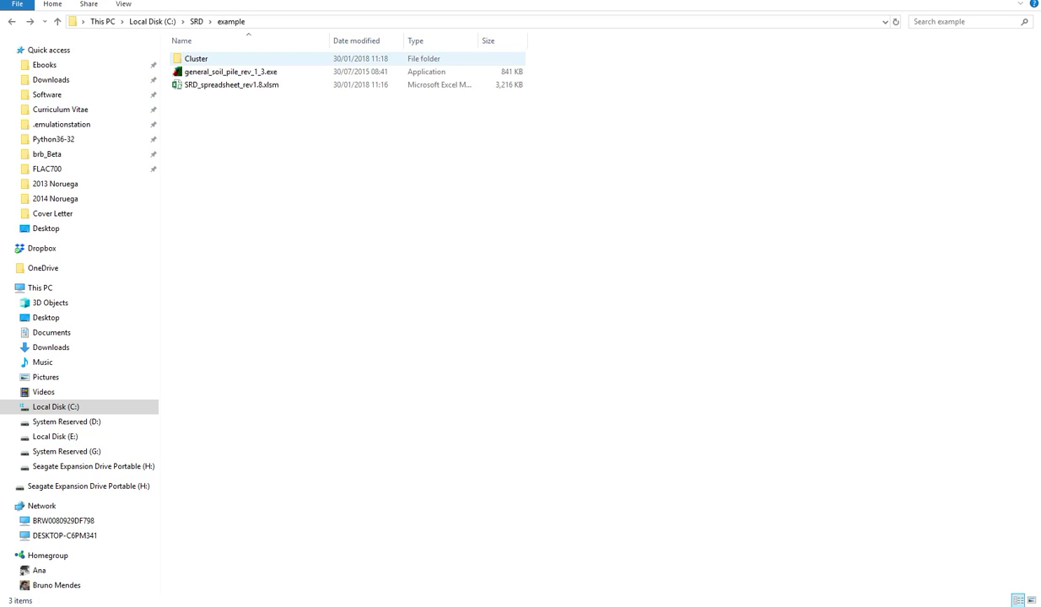
Step: Open the Cluster folder and view soil_properties_BE.txt in Notepad++
double_click(196, 58)
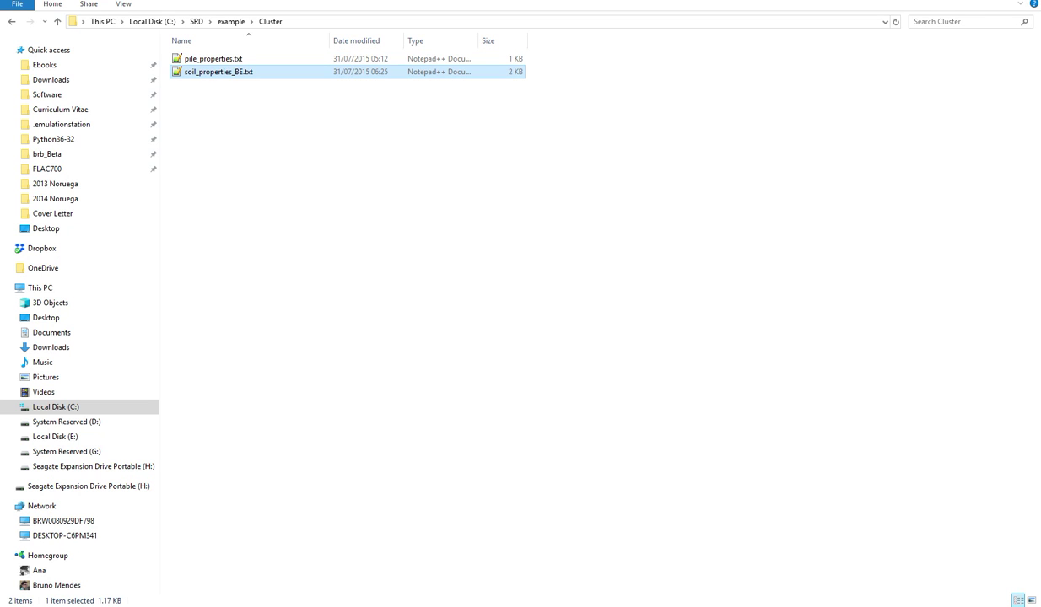
double_click(218, 71)
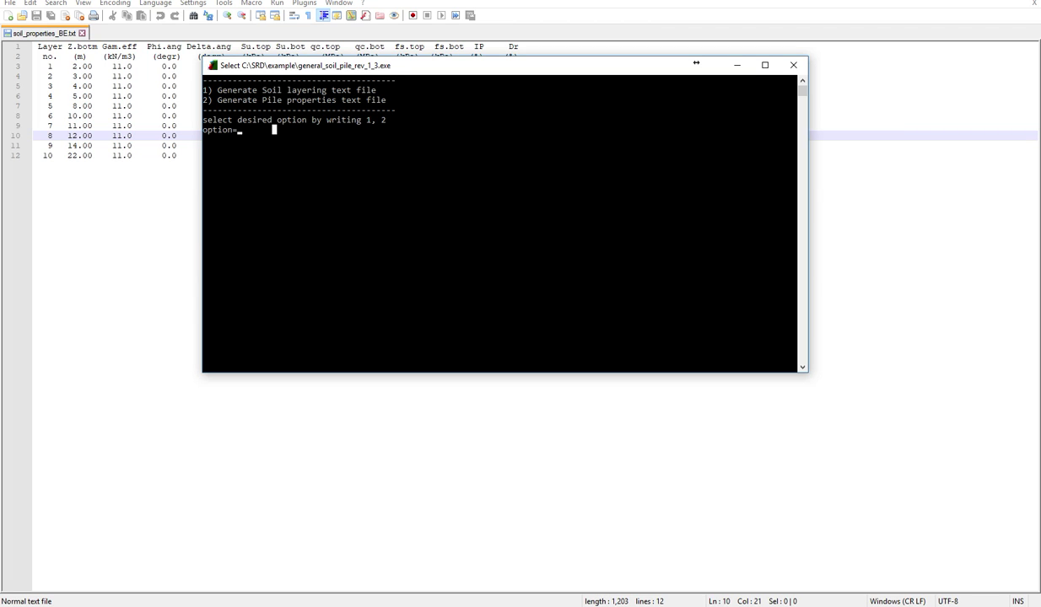
Step: Generate soil layering (option 1) from Cluster's soil_properties_BE.txt with a 0.1 step
type("1")
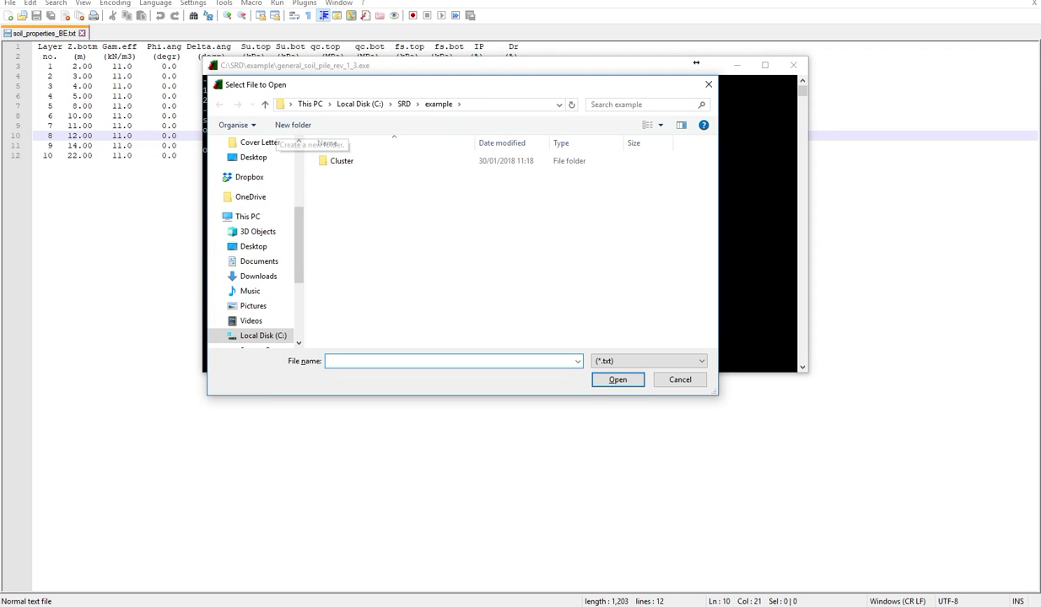
double_click(341, 161)
type("0.1")
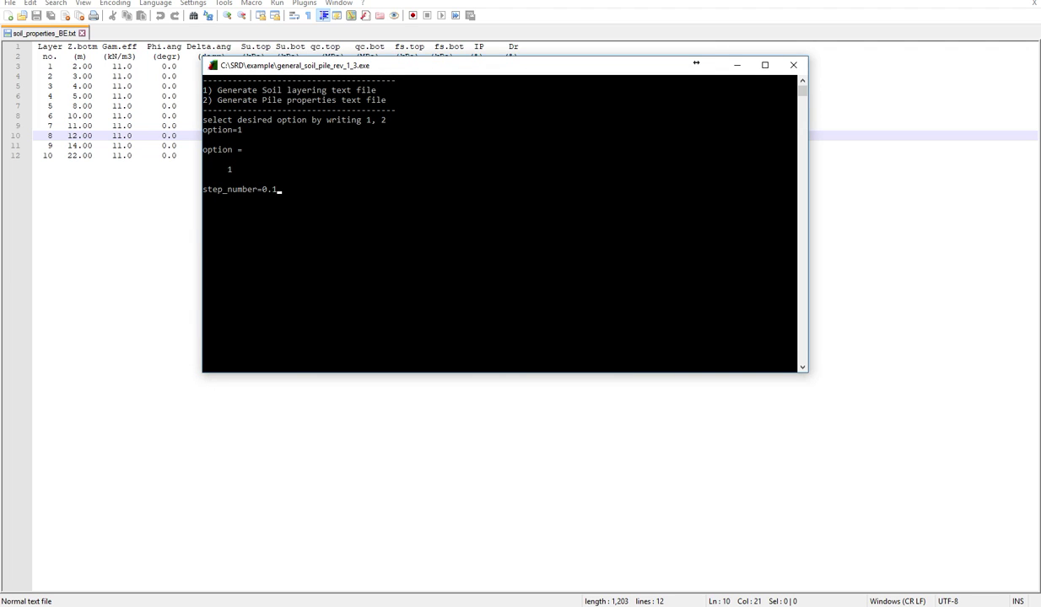
key("enter")
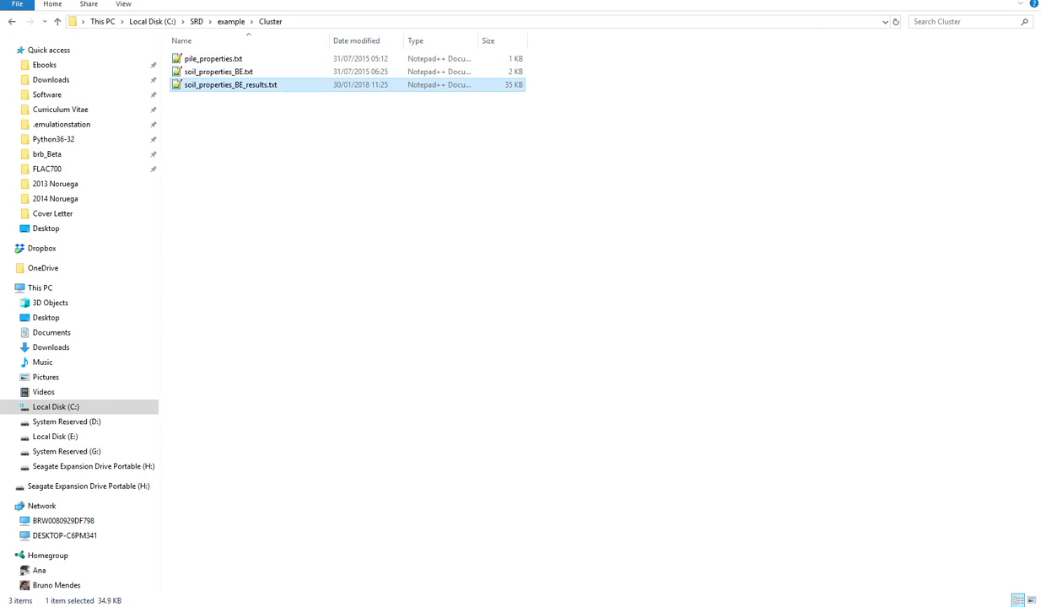
Step: Open soil_properties_BE_results.txt in Notepad++, then return to the soil_properties_BE.txt tab
double_click(230, 84)
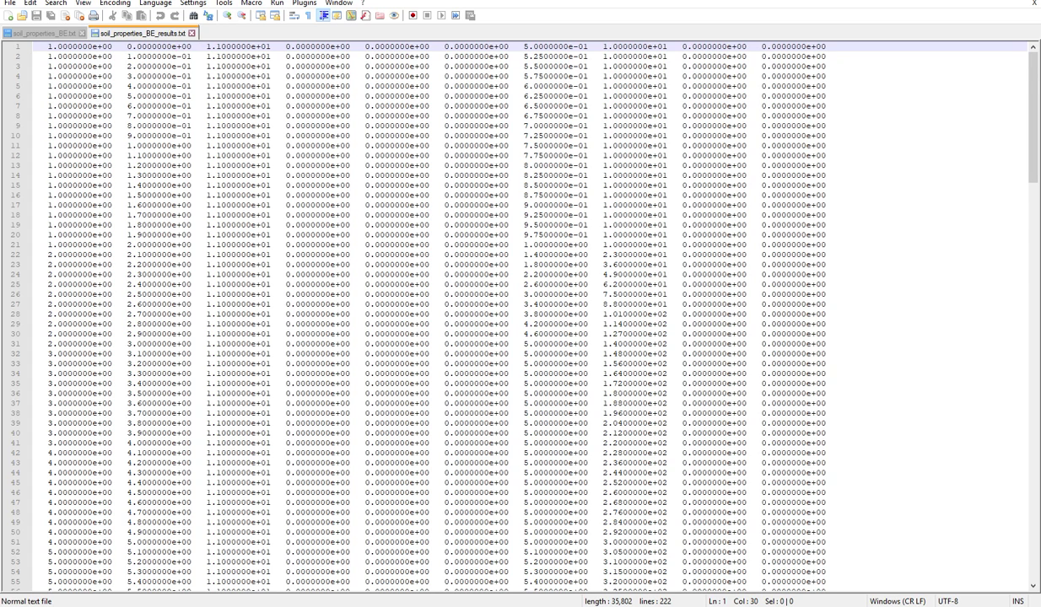
left_click(175, 46)
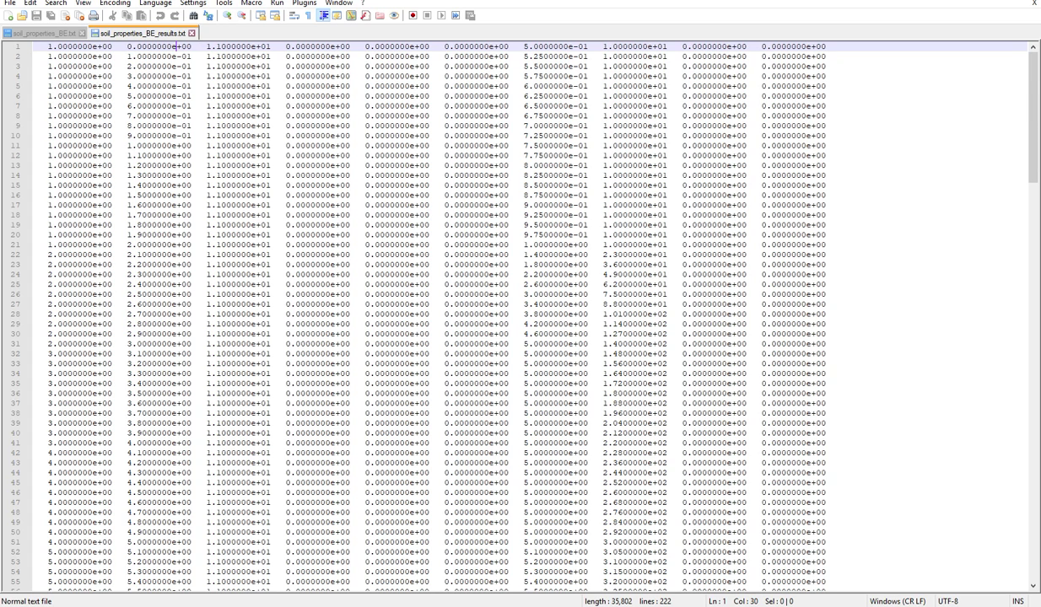
left_click(40, 32)
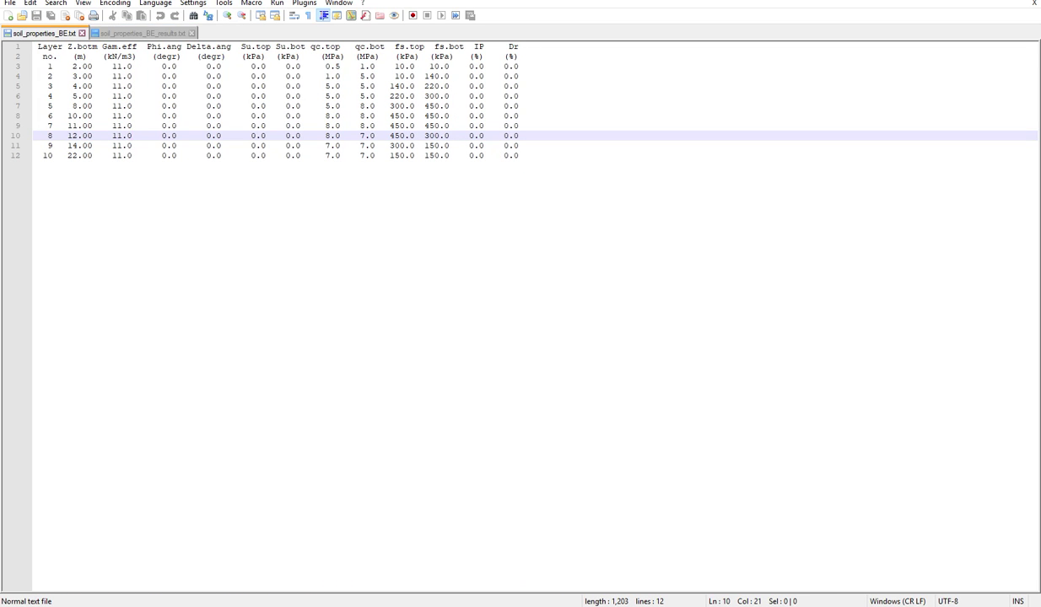
Step: Review the soil layer table, then bring Excel's SRD Summary sheet to the front
left_click(130, 136)
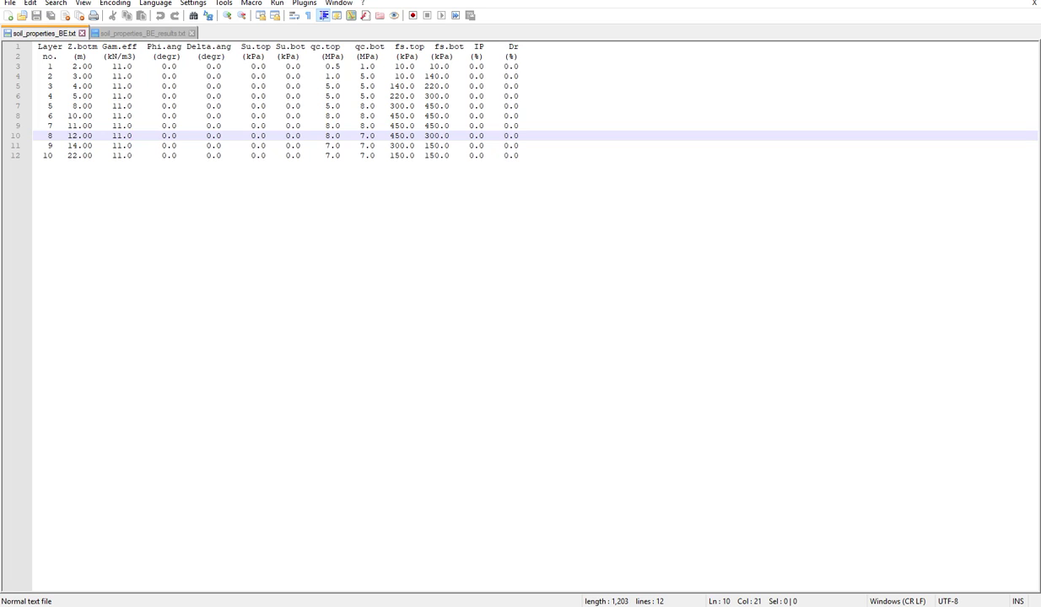
left_click(132, 136)
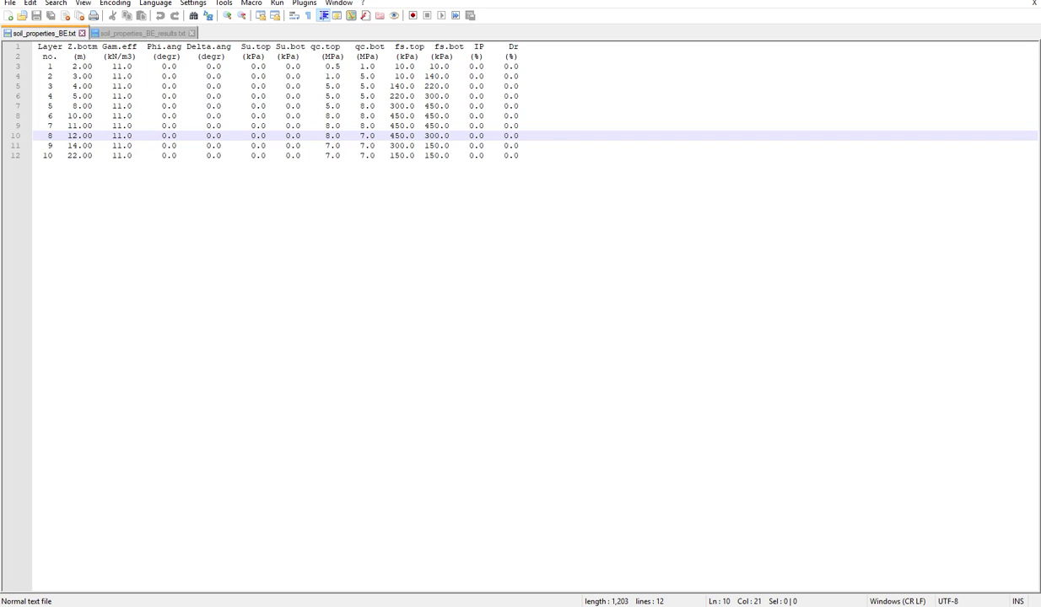
left_click(130, 135)
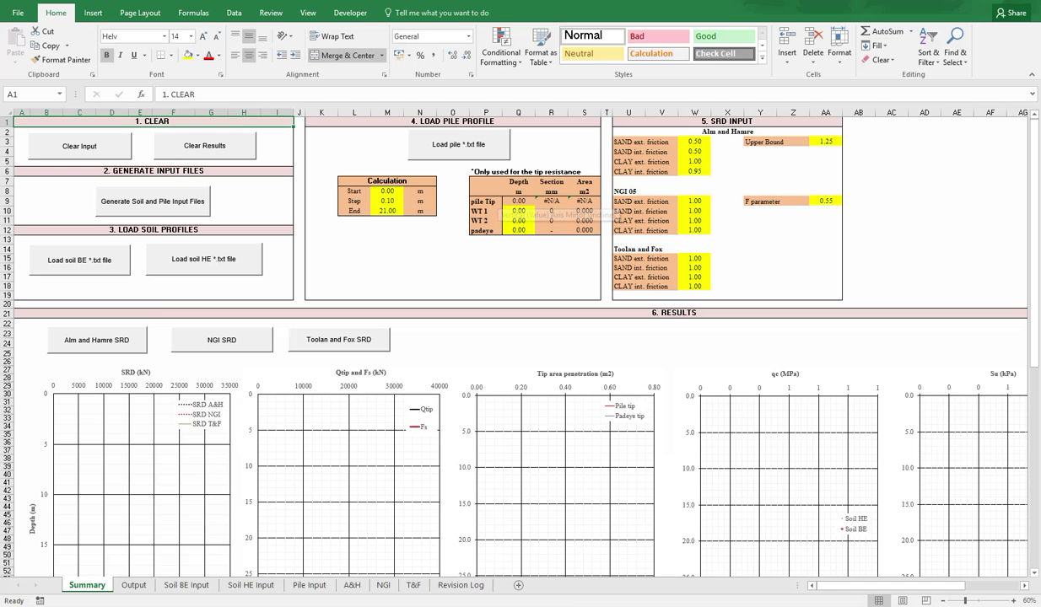
Step: Open pile_properties.txt from Cluster: one layer to 21 m, 1.829 m diameter
left_click(152, 201)
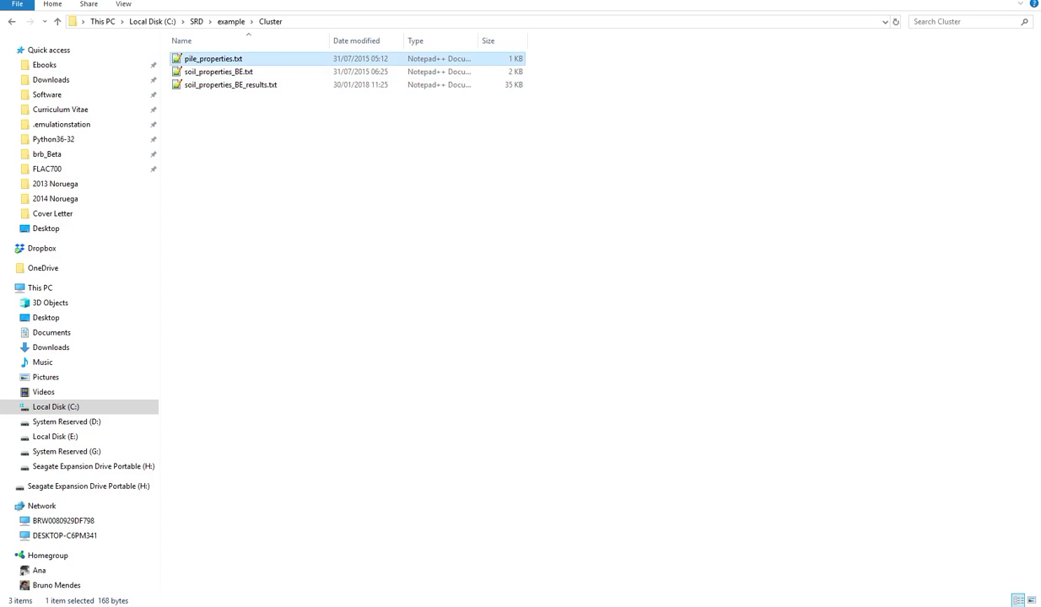
double_click(210, 58)
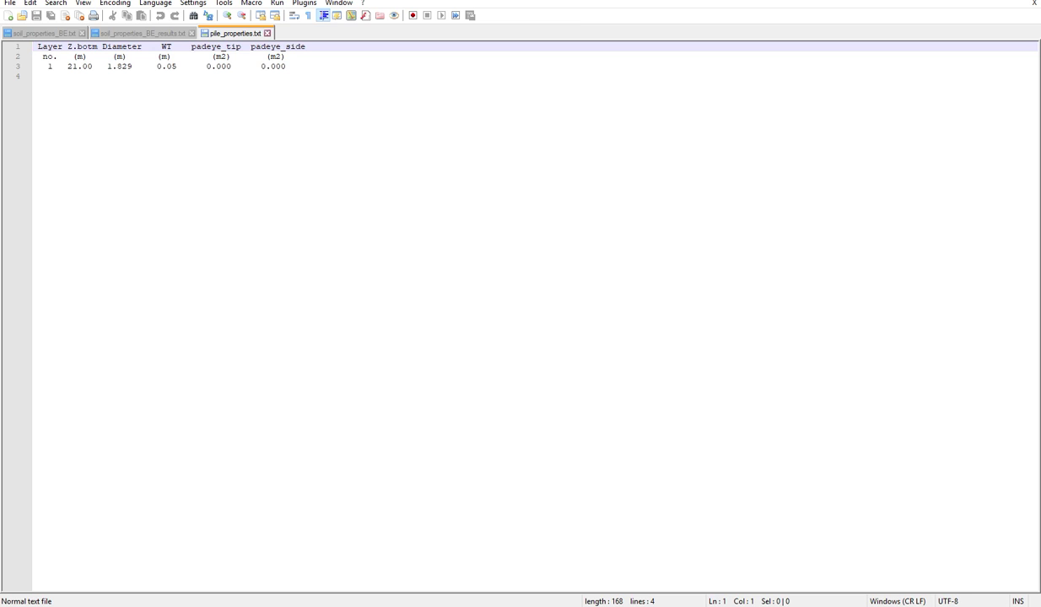
left_click(204, 66)
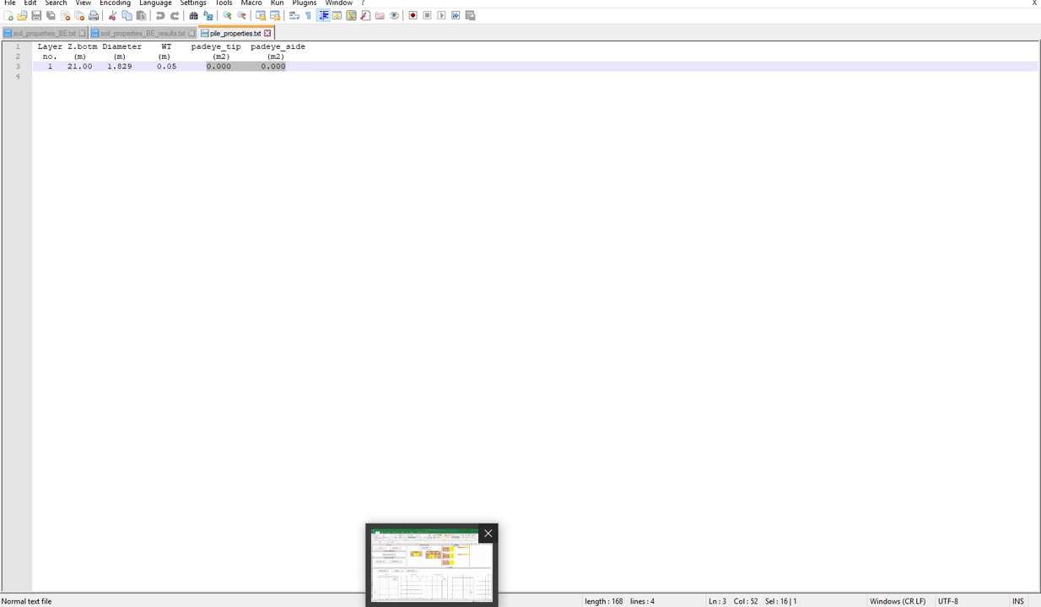
Step: Switch to the SRD workbook and relaunch the soil and pile input generator
left_click(488, 533)
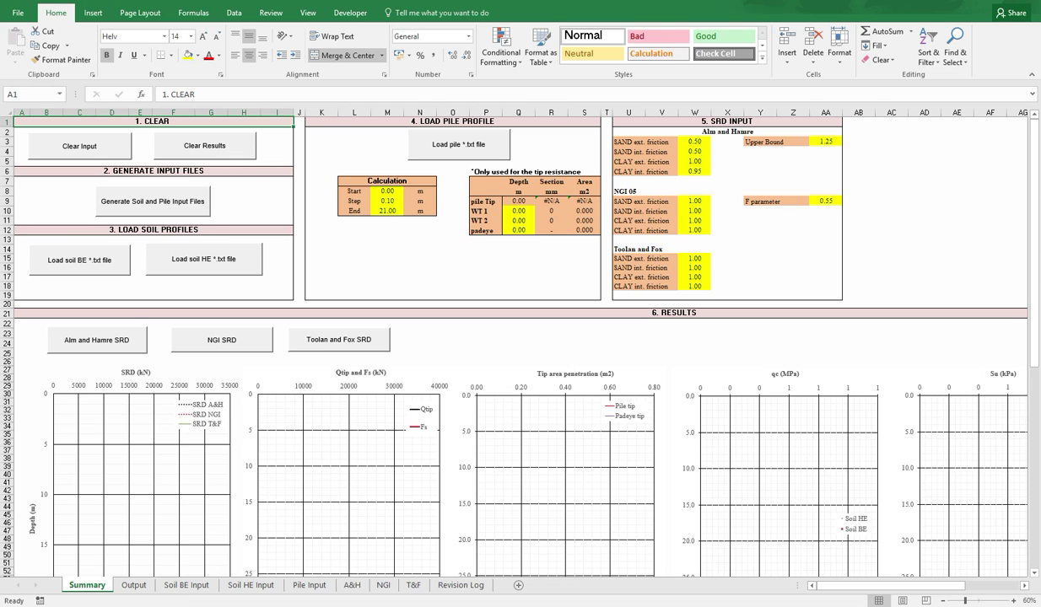
left_click(153, 201)
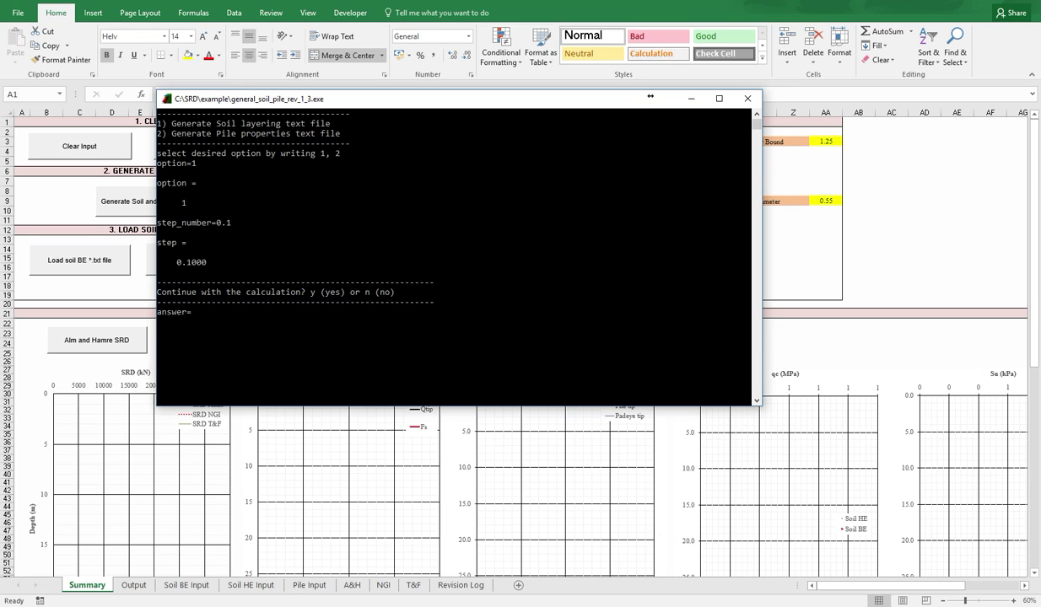
Step: Confirm the 0.1-step soil layering with y, take the pile-file option, and close the console
type("y")
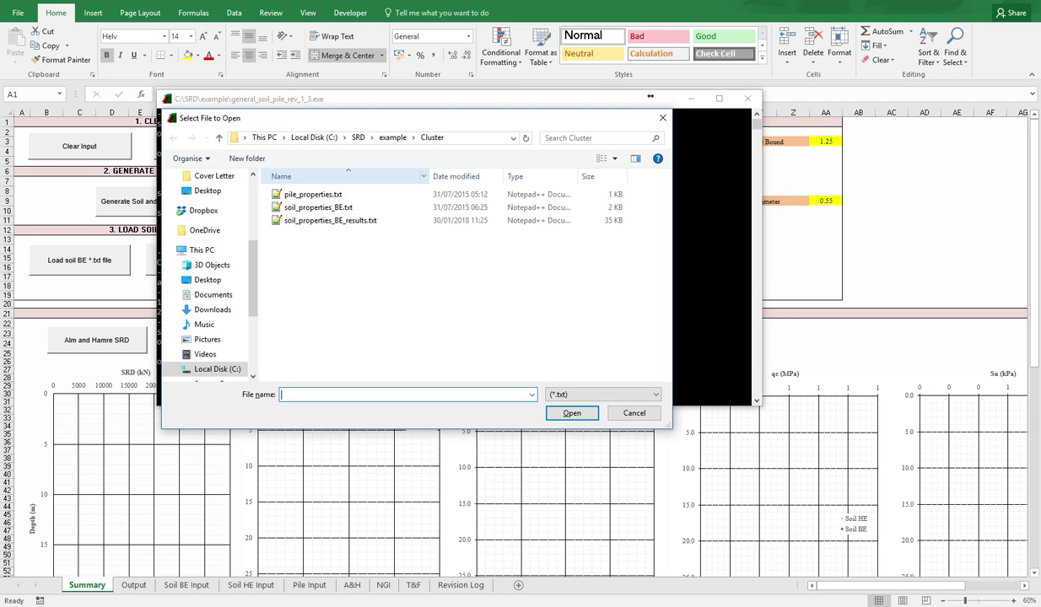
left_click(571, 412)
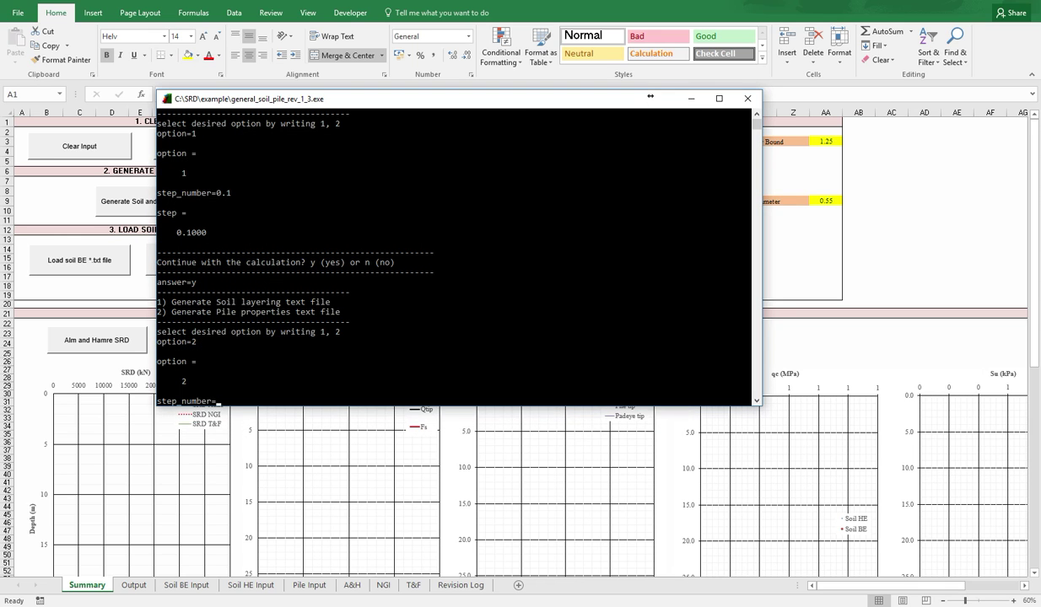
type("0")
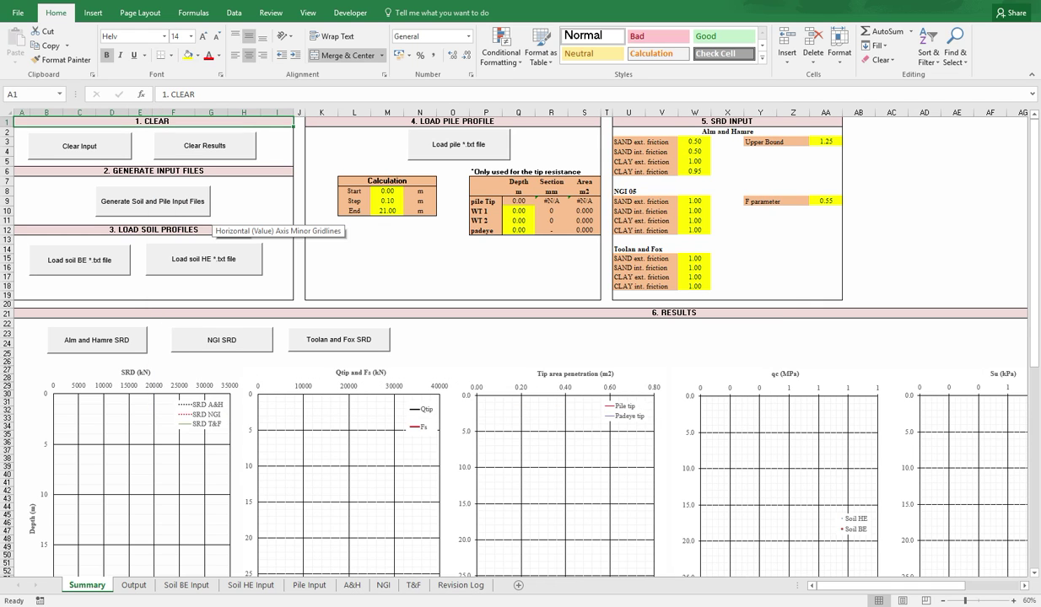
Step: Load the Cluster BE soil file and browse the Soil BE Input layer rows and qc/fs plots
left_click(80, 259)
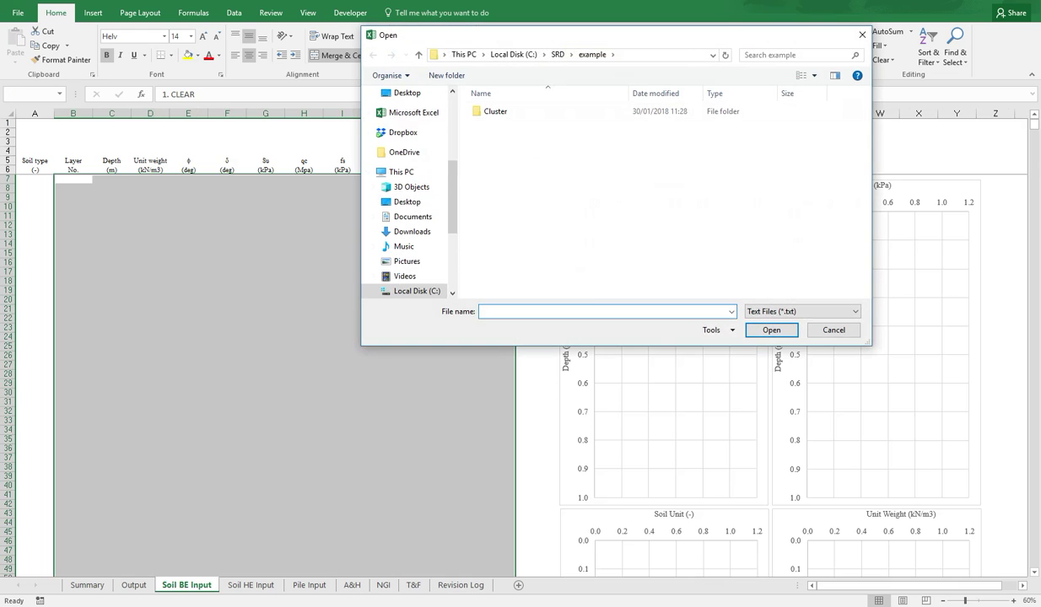
double_click(495, 111)
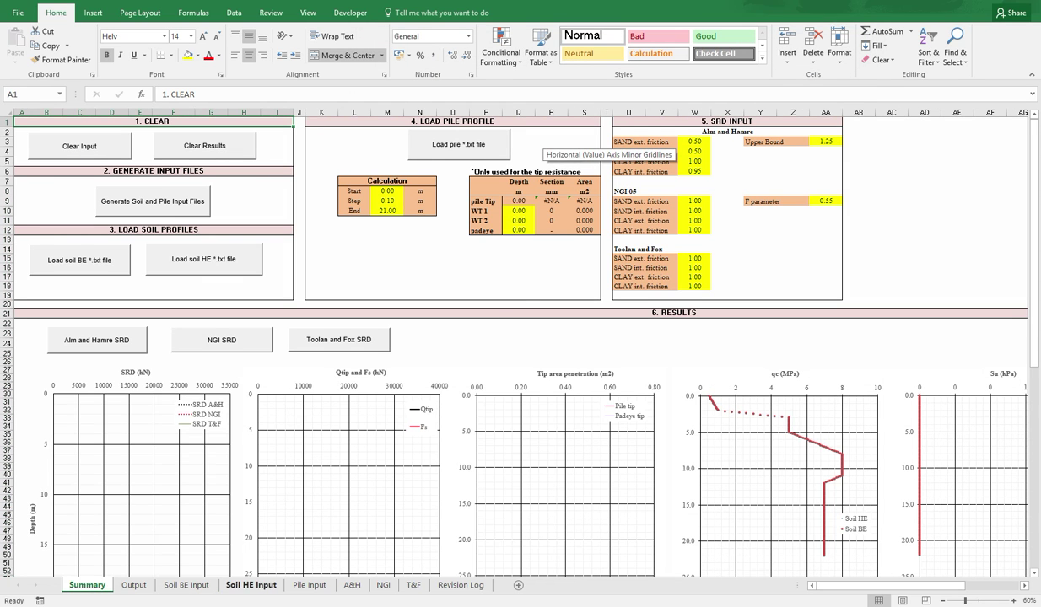
left_click(186, 585)
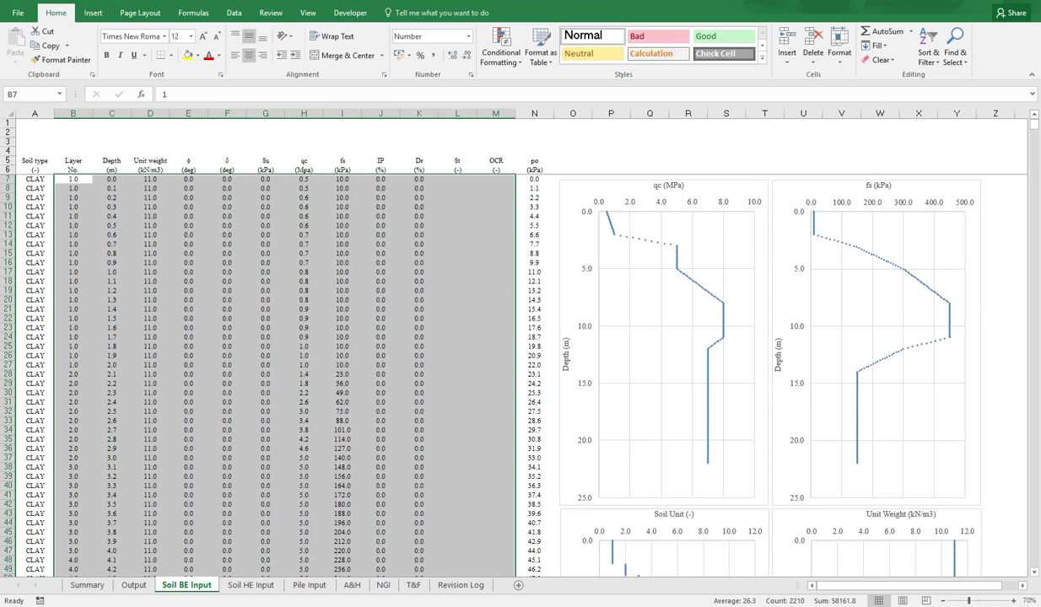
scroll("down", 3)
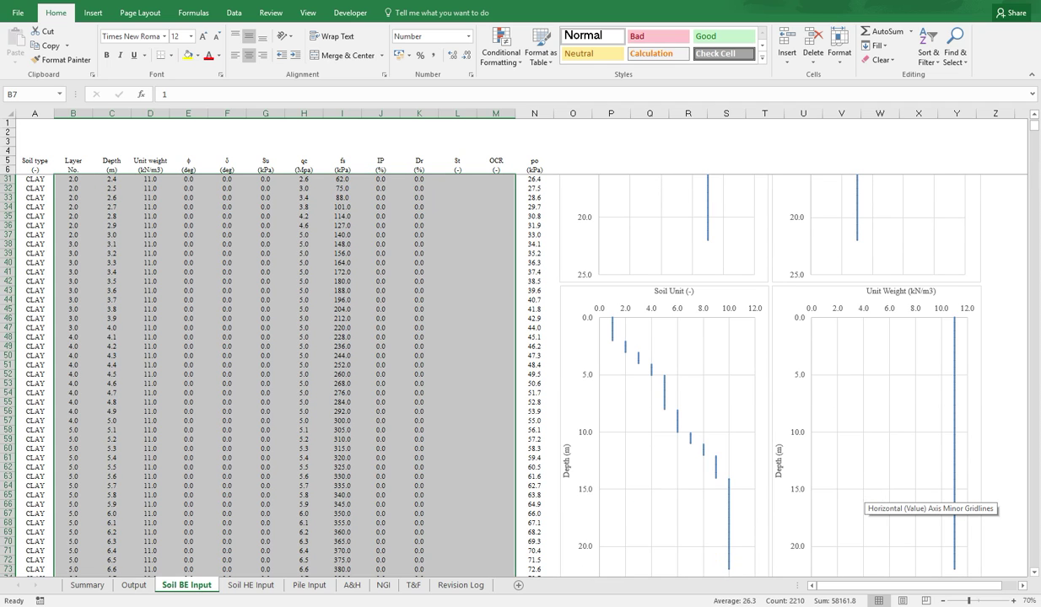
scroll("down", 3)
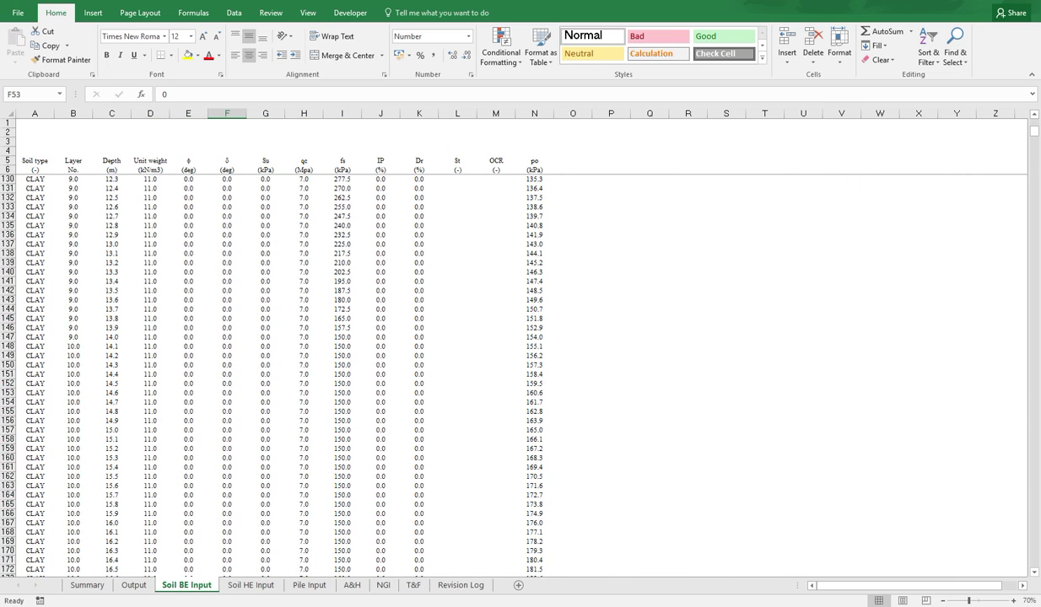
scroll("down", 3)
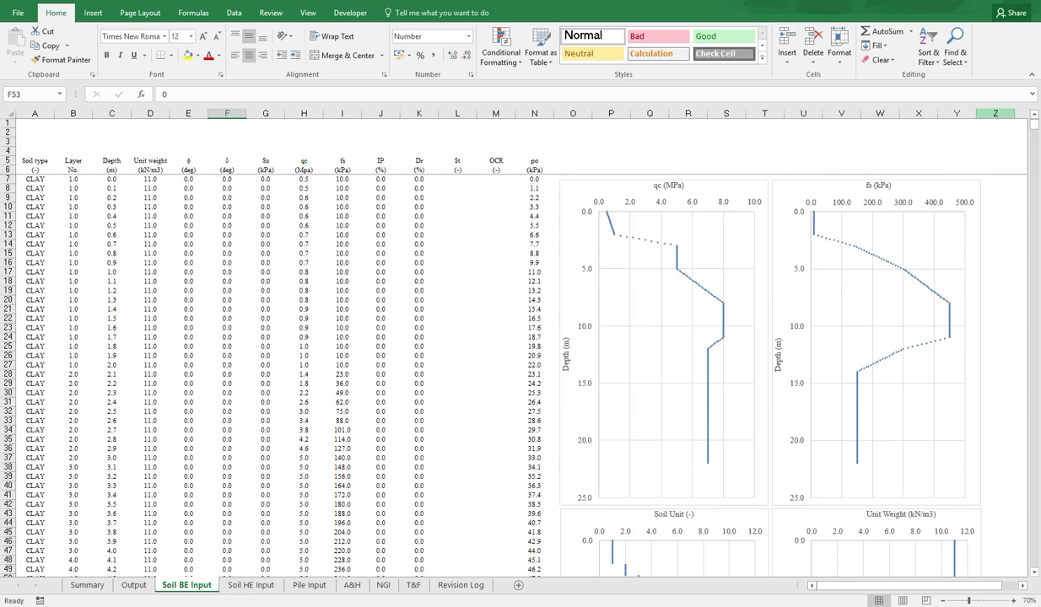
Step: On the Summary sheet, inspect the calculation end depth, pile tip depth and WT 1 section cells
left_click(86, 584)
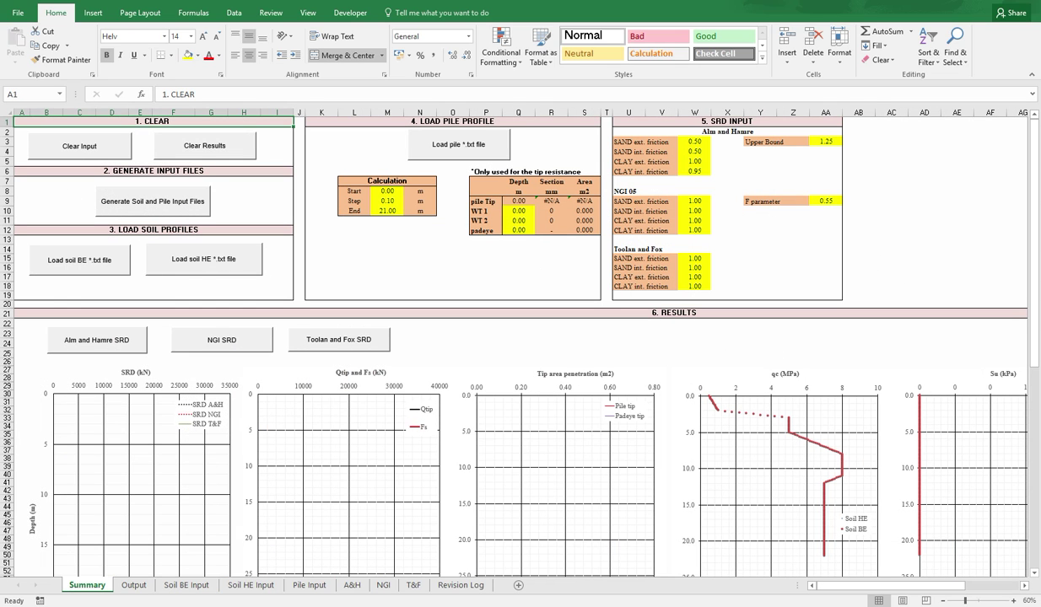
mouse_move(198, 423)
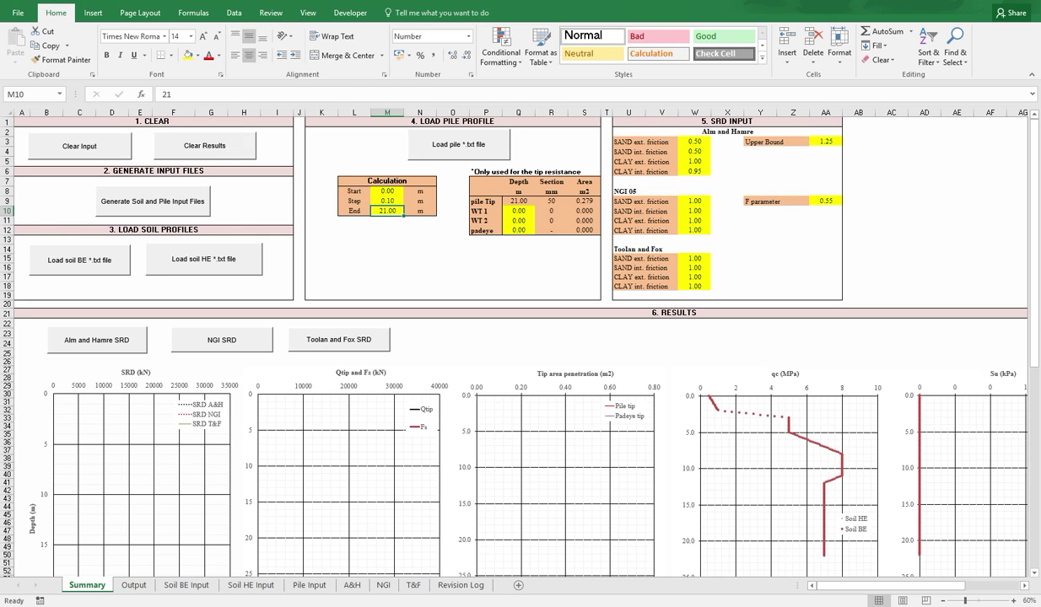
left_click(518, 201)
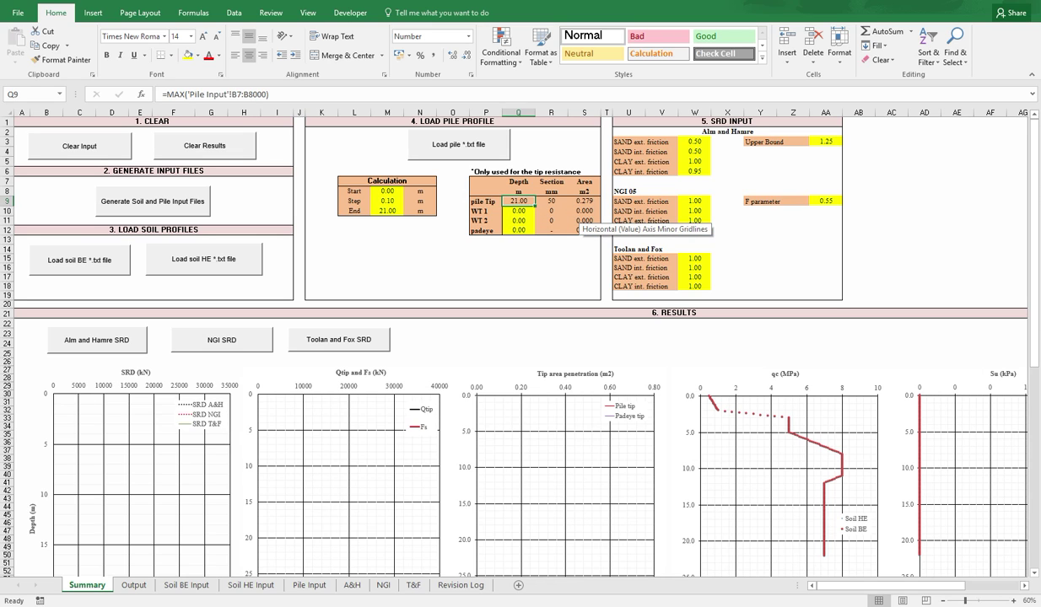
left_click(550, 210)
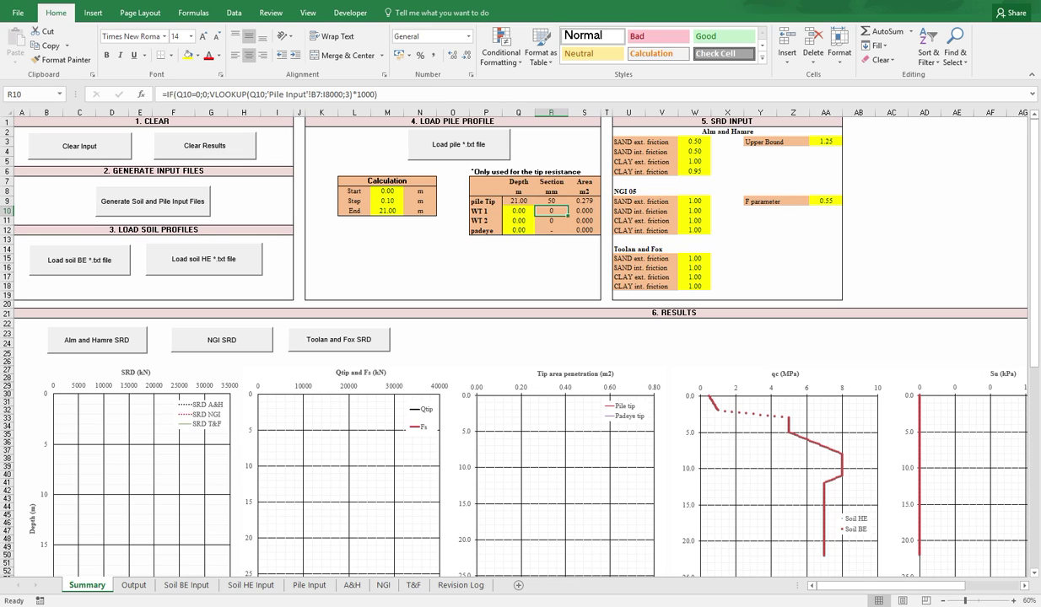
left_click(485, 210)
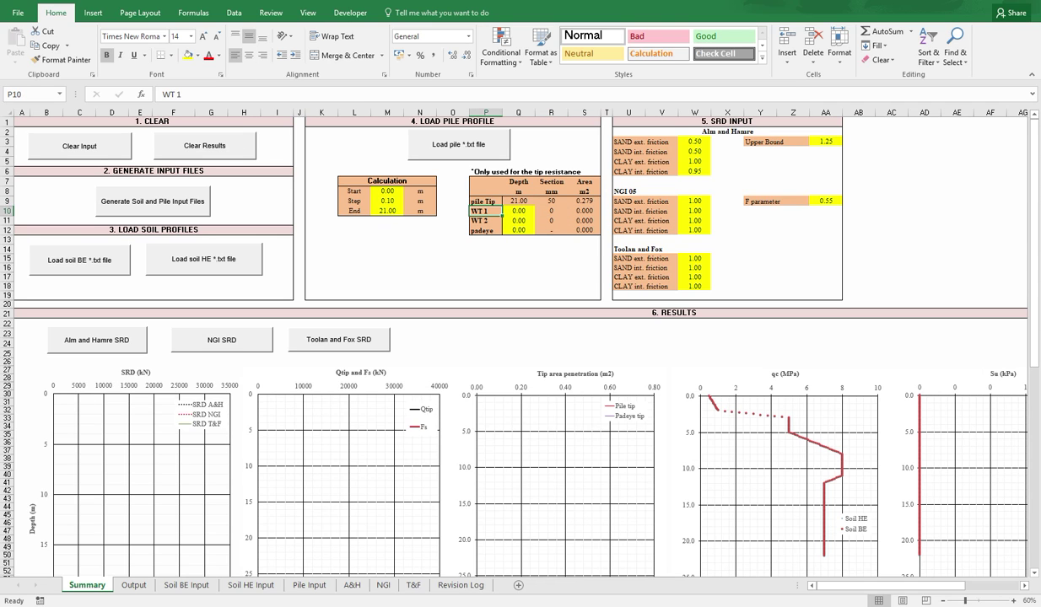
Step: Edit the Alm and Hamre factors so CLAY int. friction reads 1.00
left_click(519, 211)
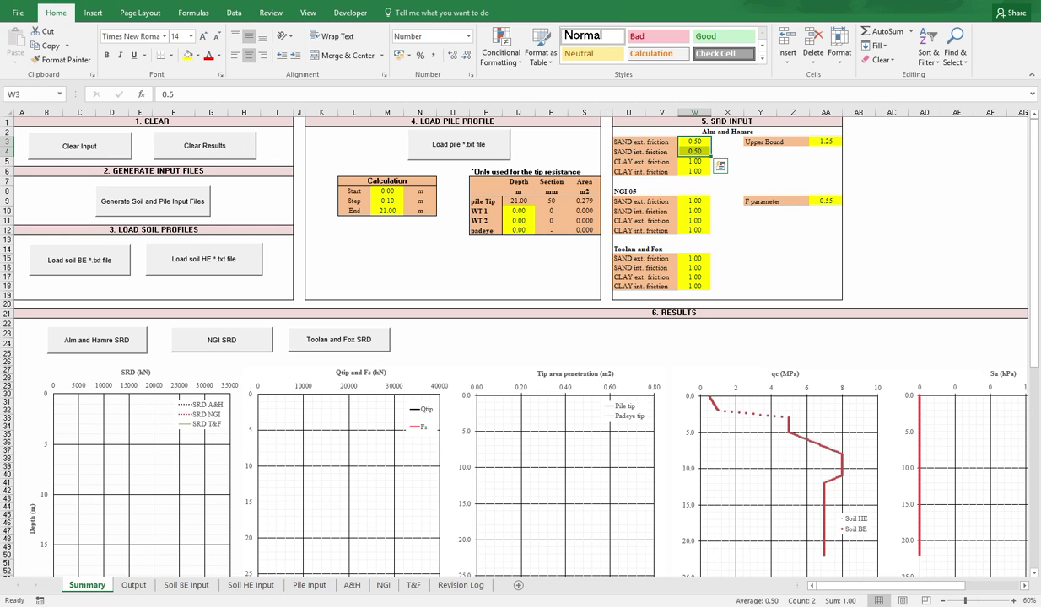
mouse_move(721, 165)
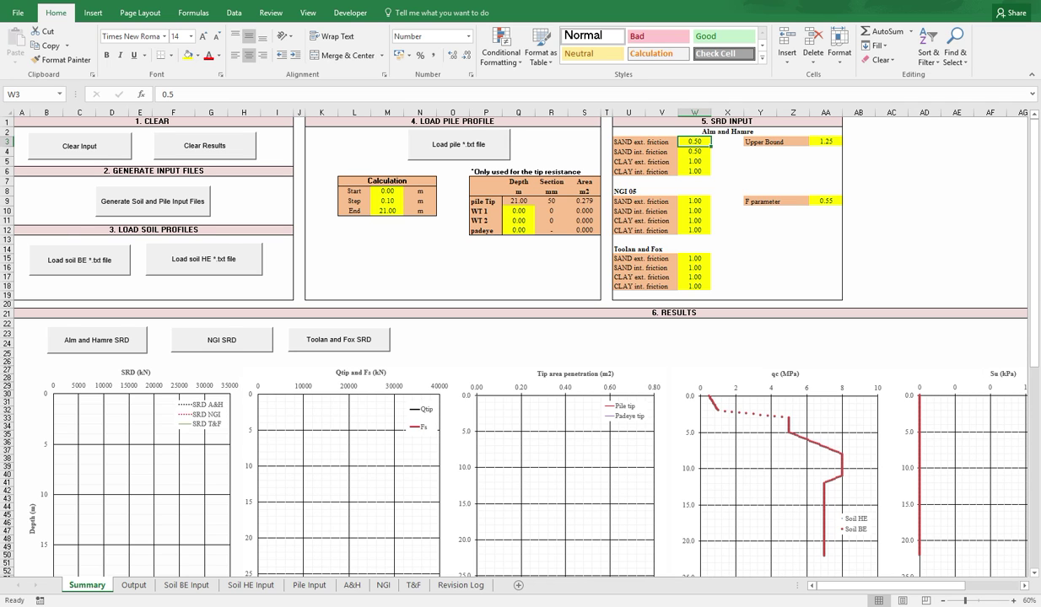
Step: Scroll down to the Results section and run the 'Alm and Hamre SRD' calculation
scroll("down", 3)
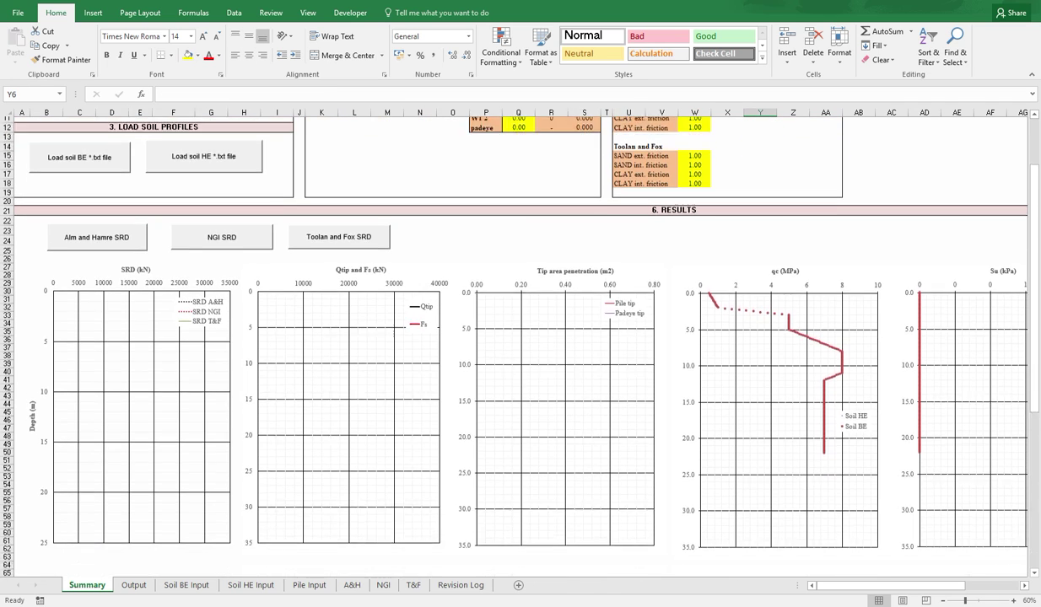
scroll("down", 3)
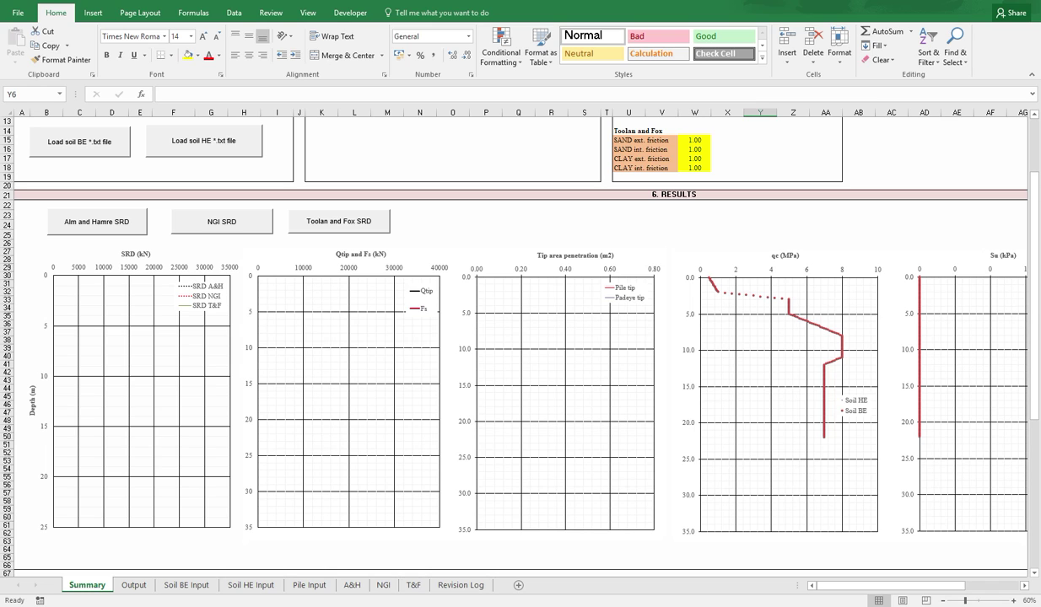
left_click(96, 221)
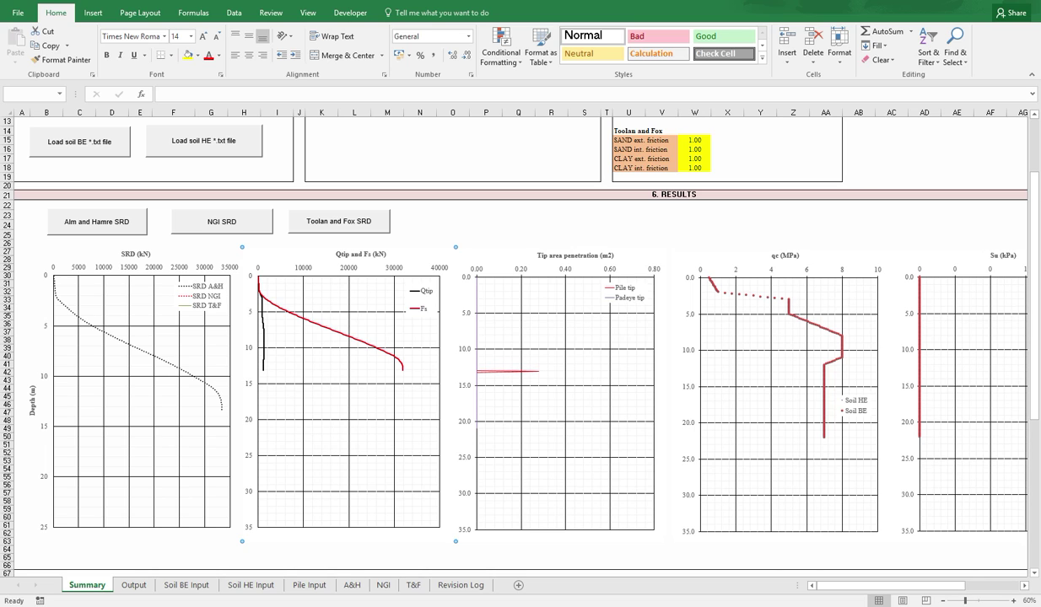
mouse_move(557, 455)
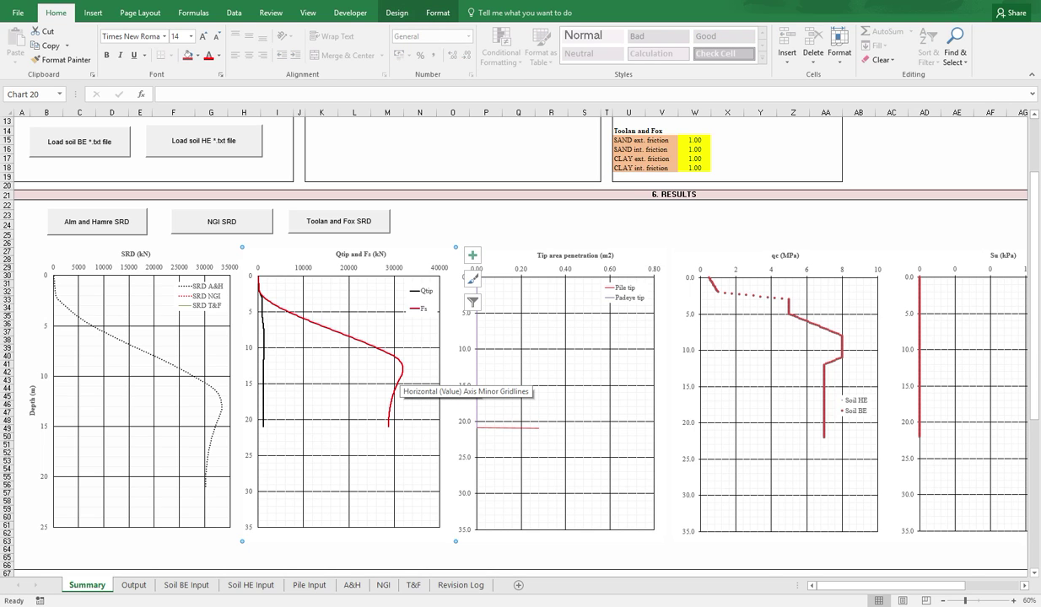
mouse_move(479, 329)
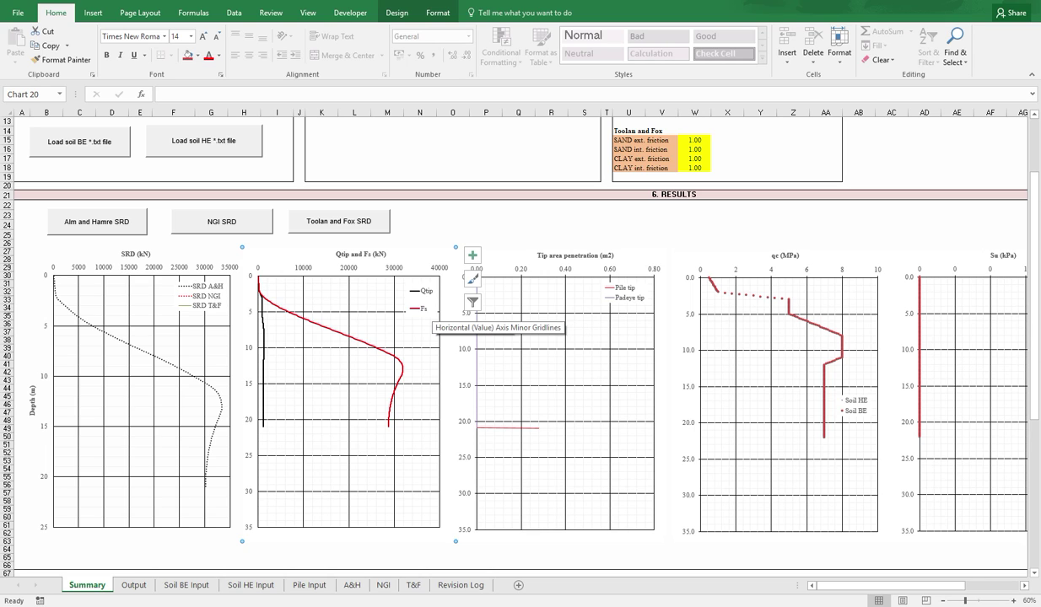
mouse_move(396, 349)
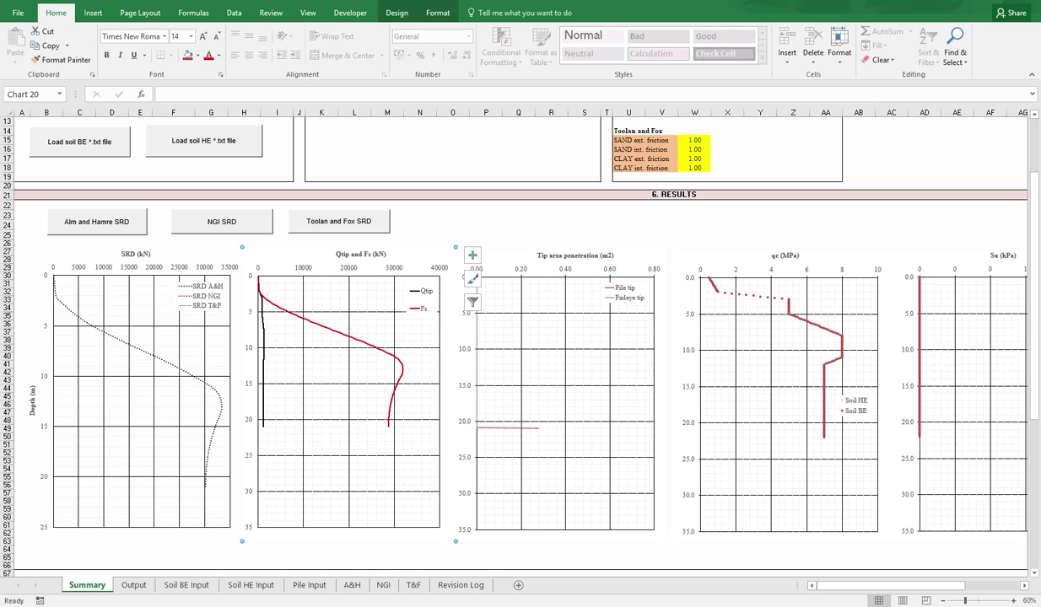
mouse_move(409, 430)
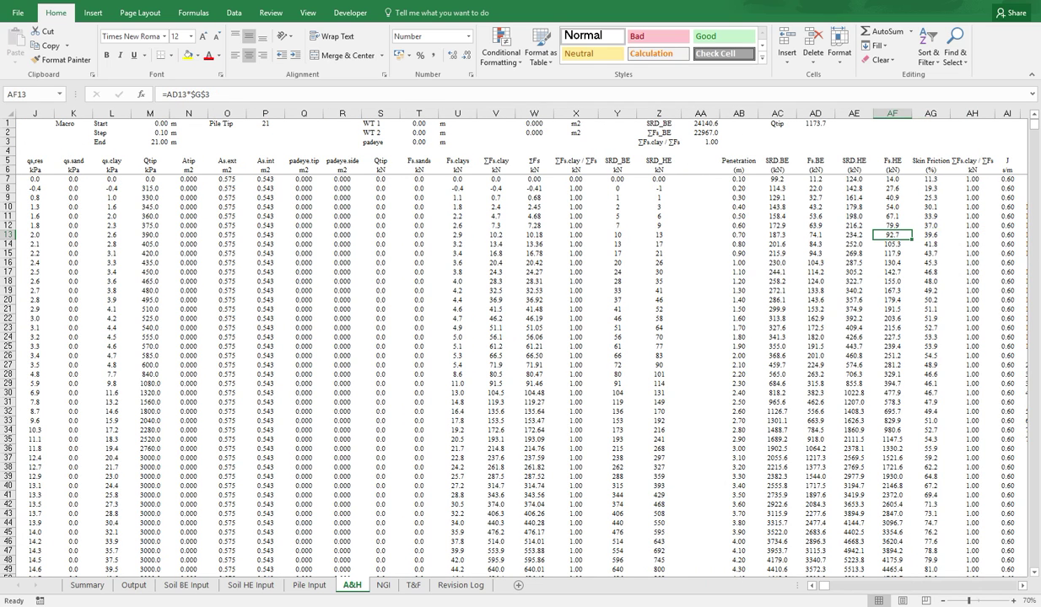
Step: Set the A&H pile tip depth to 0.1, then 0.2 m, and inspect the Qtip and penetration cells
left_click(265, 123)
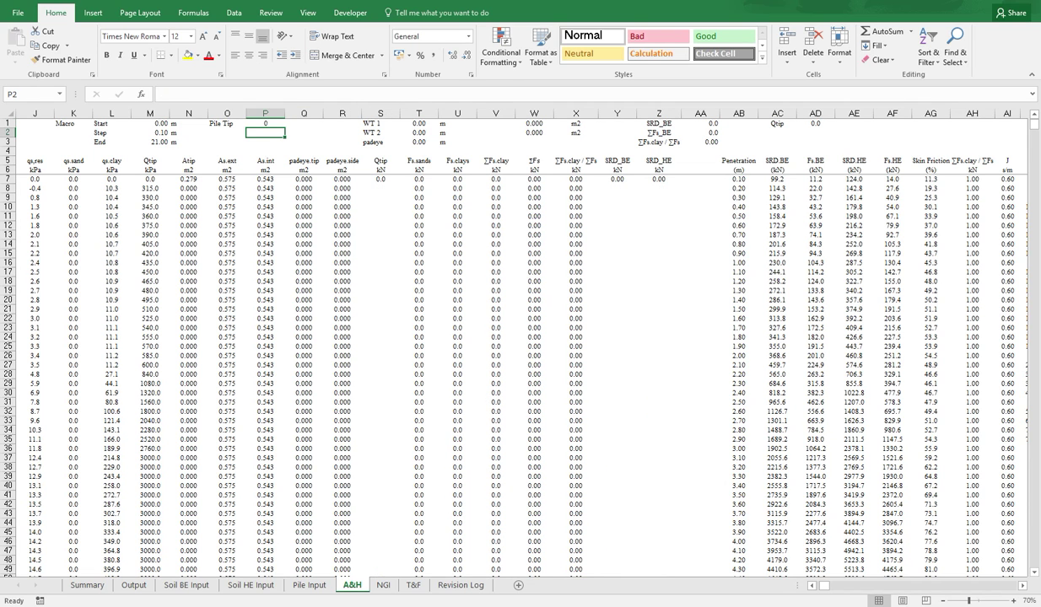
type("0.1")
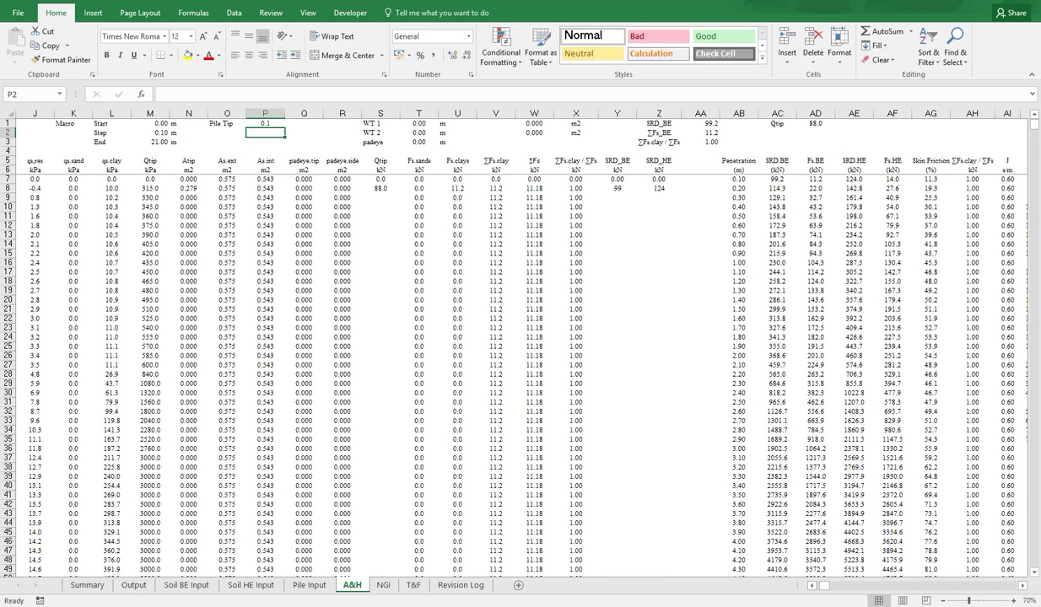
type("0.2")
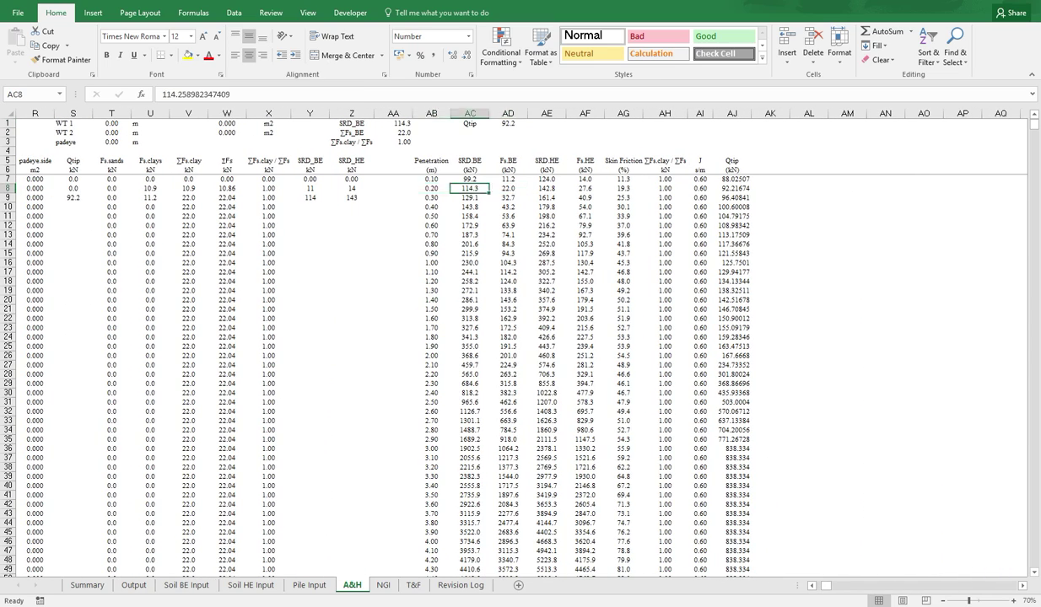
left_click(732, 188)
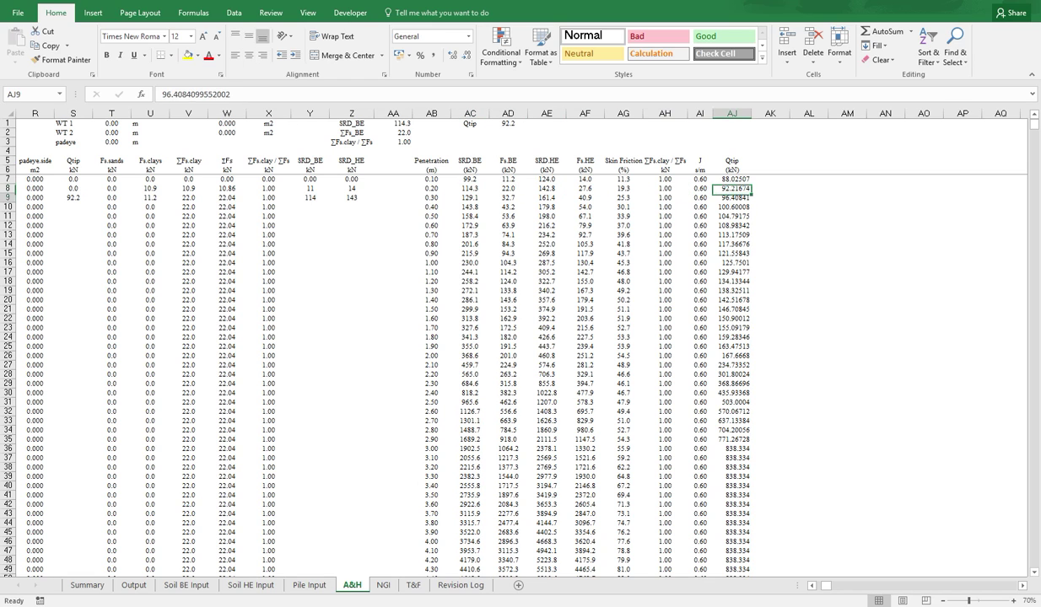
left_click(431, 197)
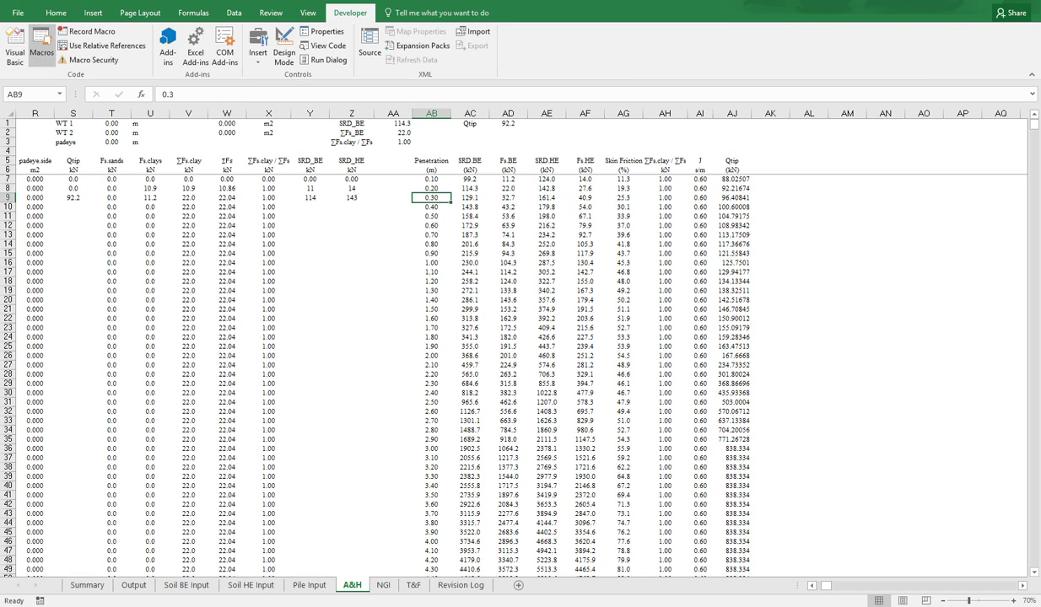
Step: Open the AH_SRD_Evaluation macro from the Macros list for editing
left_click(41, 44)
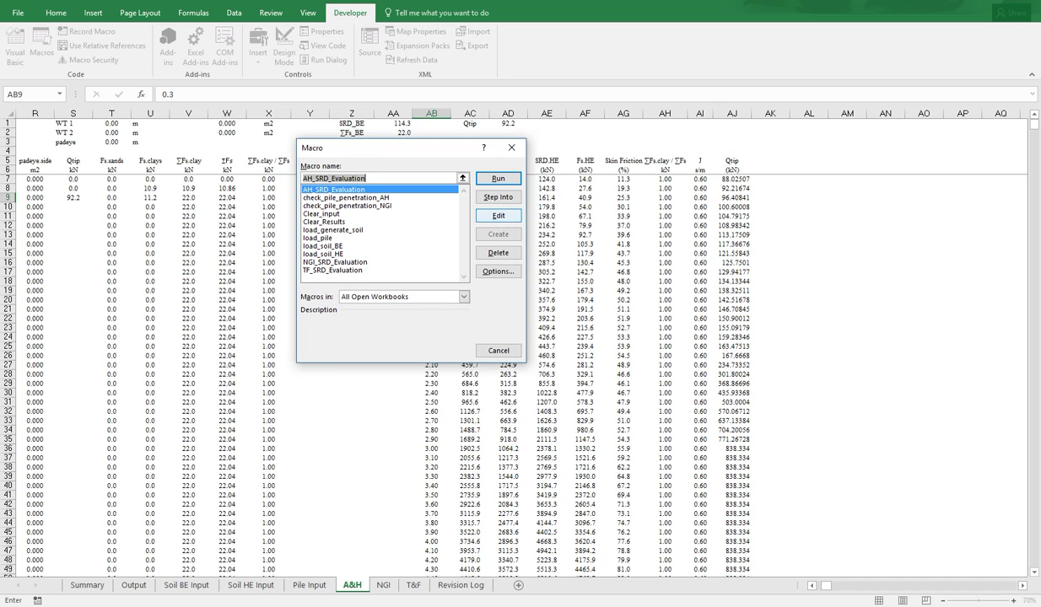
left_click(499, 215)
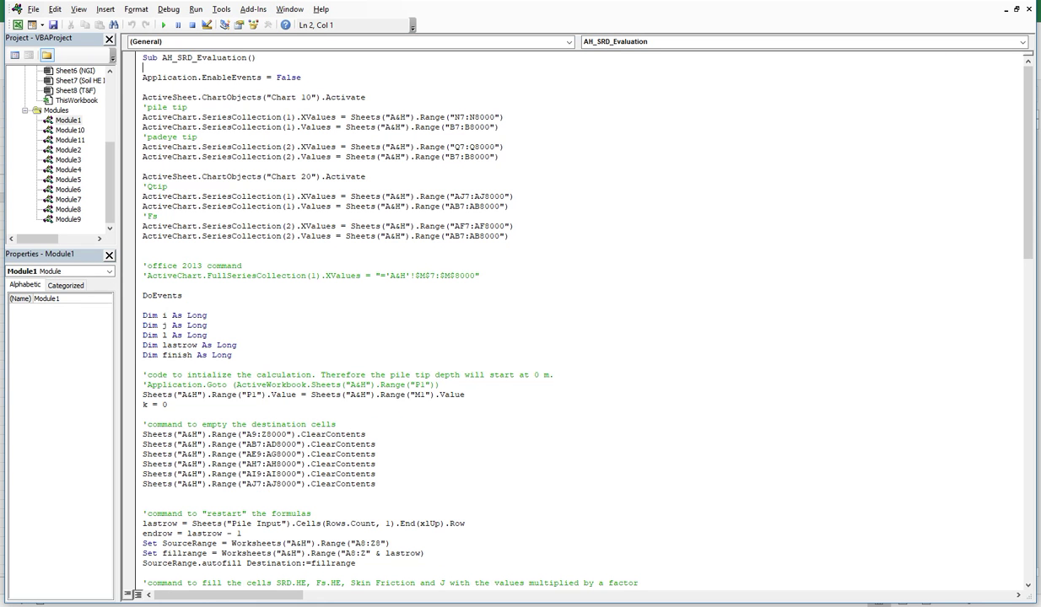
Step: Highlight the ClearContents lines and scroll through the macro's depth calculation loop
left_click_drag(196, 116, 486, 126)
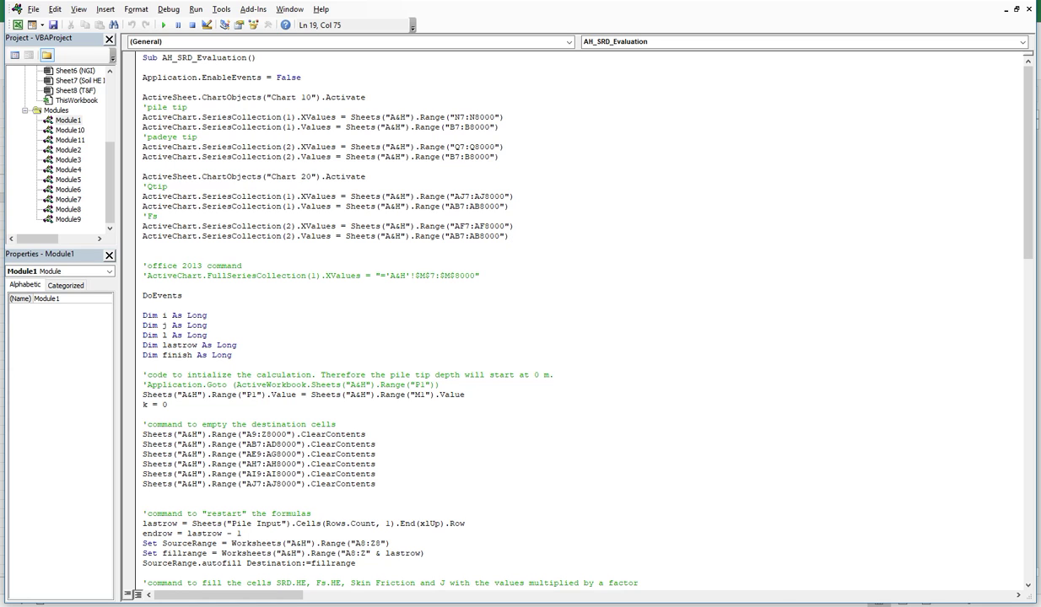
left_click(509, 236)
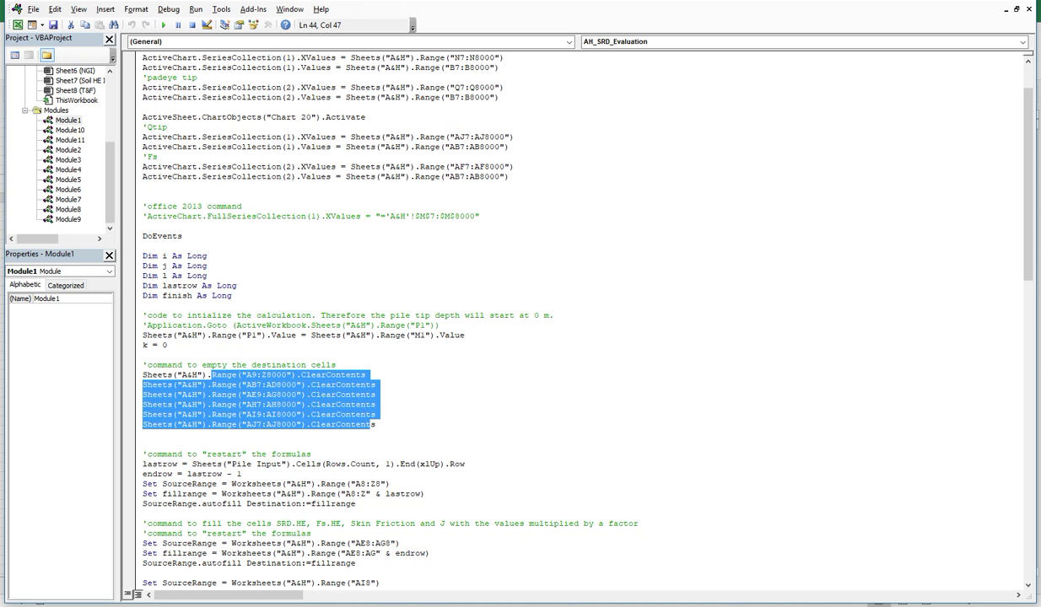
scroll("down", 3)
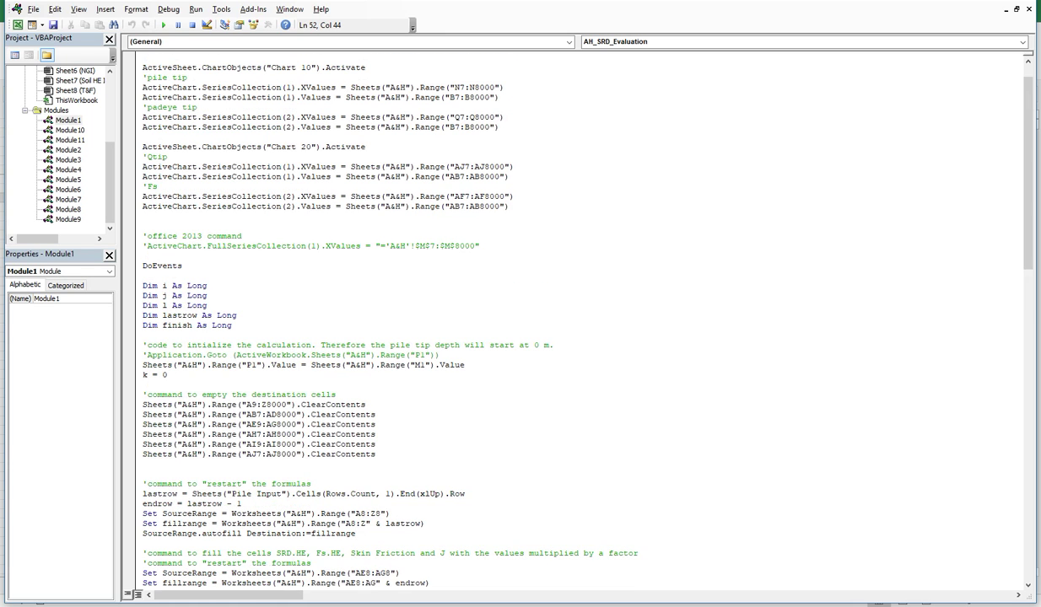
scroll("down", 3)
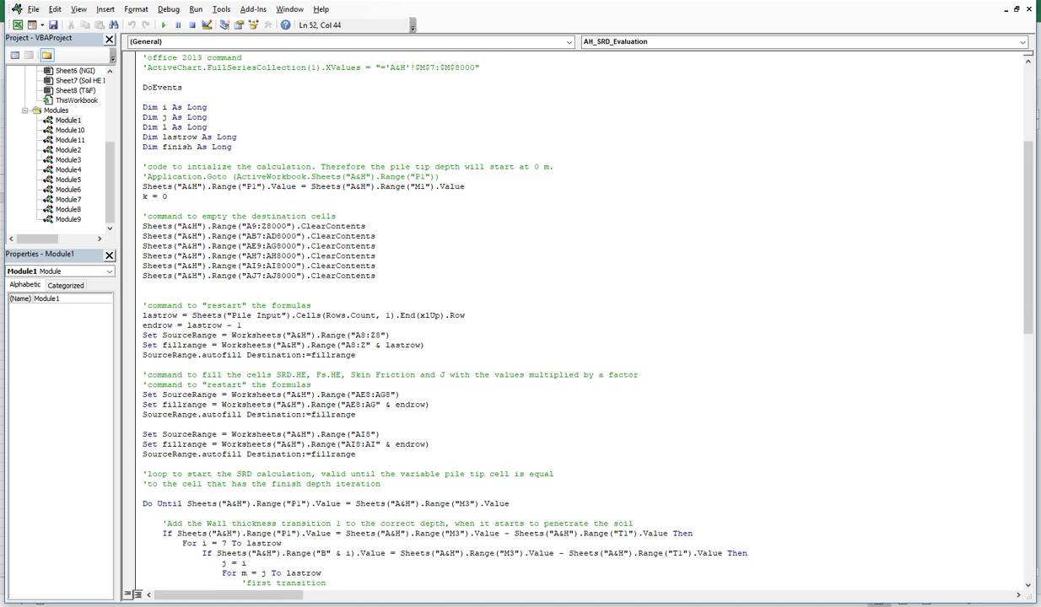
scroll("down", 3)
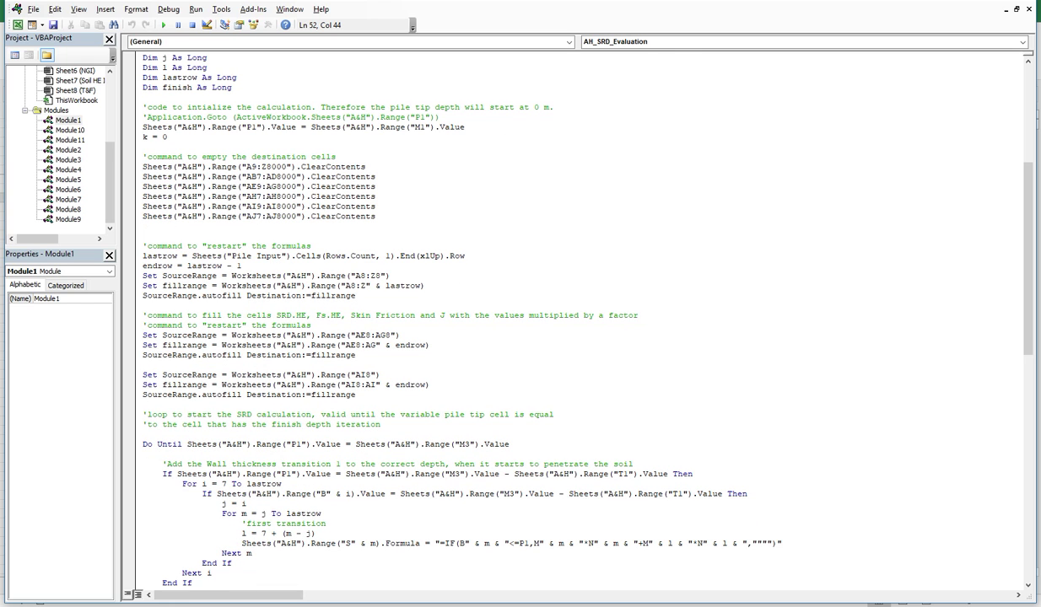
left_click(355, 296)
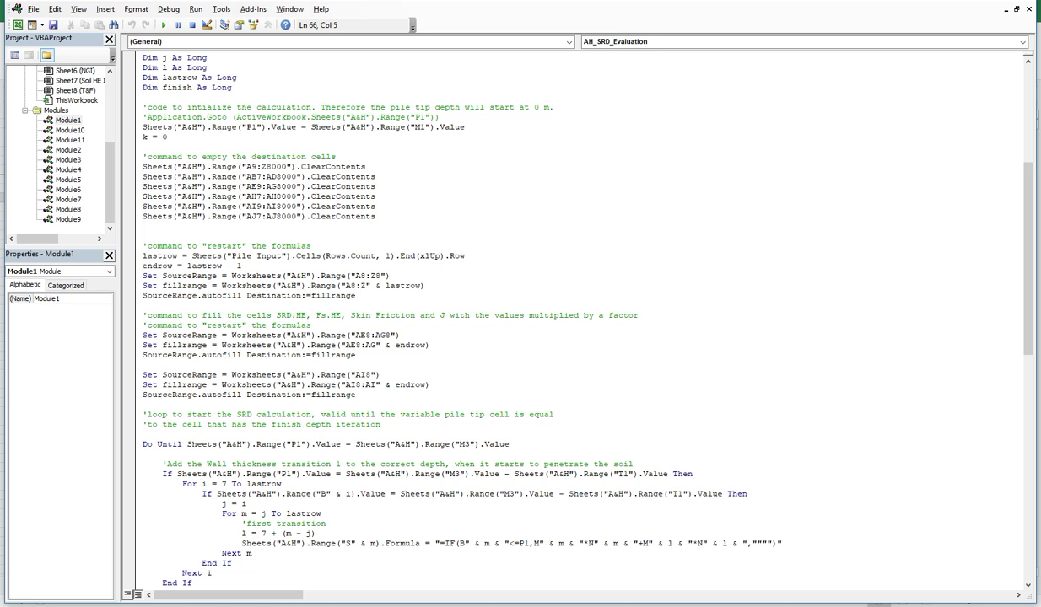
scroll("down", 3)
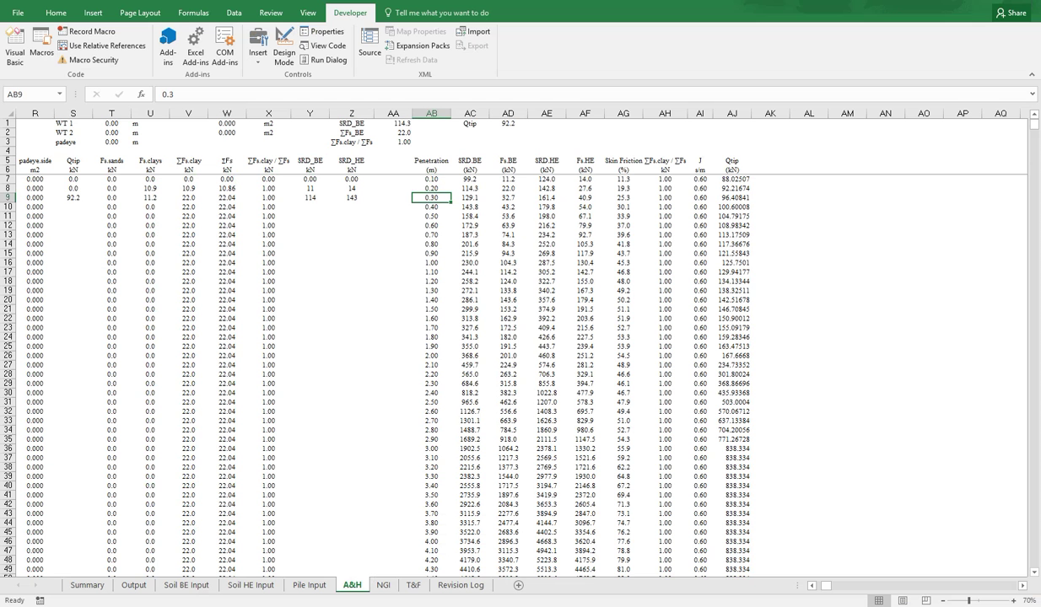
Step: Scroll the A&H sheet back to column A and switch to the Output sheet
scroll("left", 3)
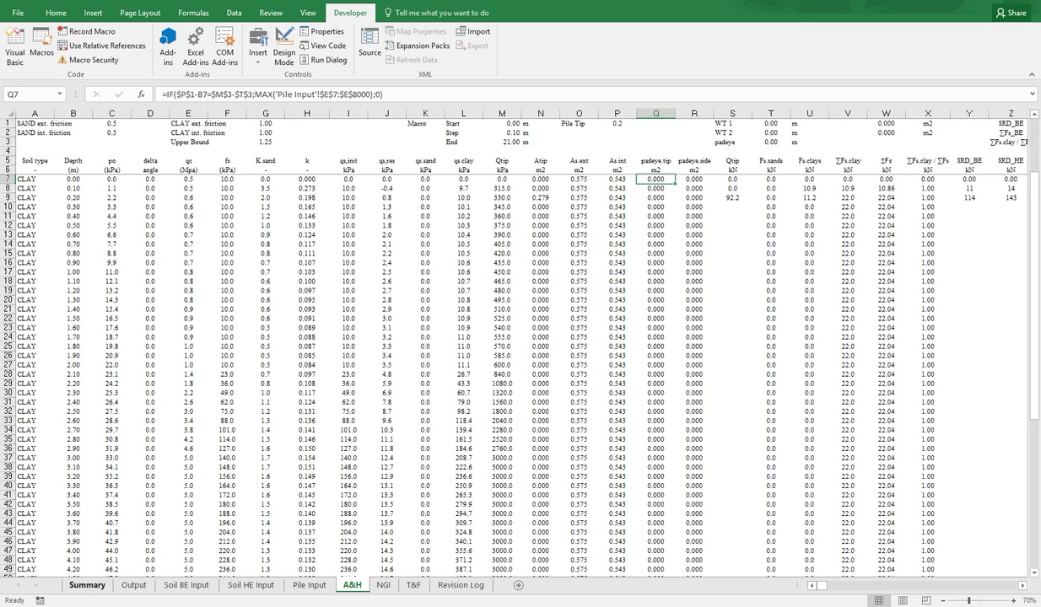
left_click(133, 585)
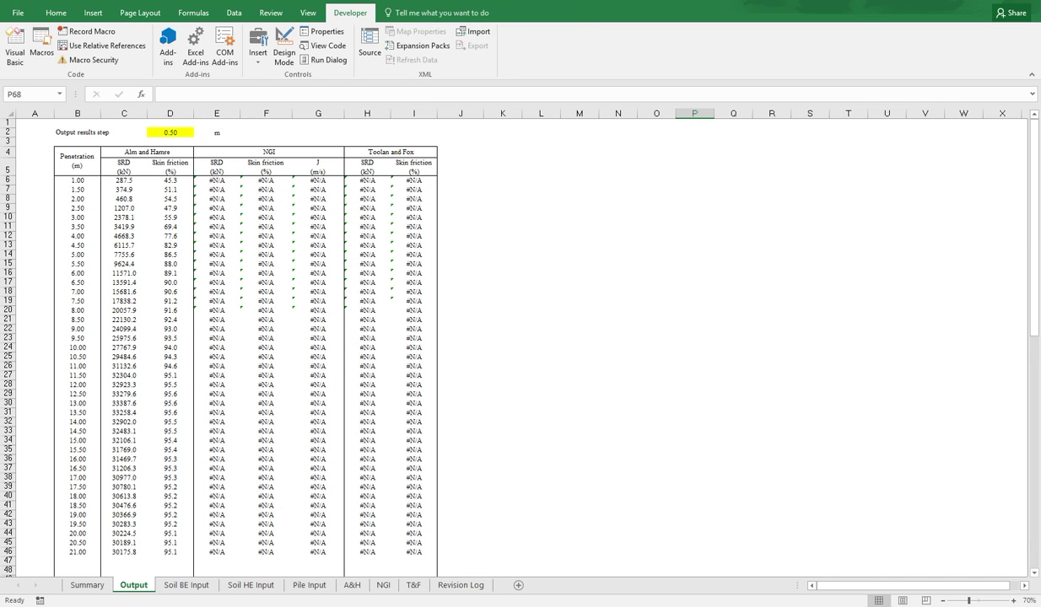